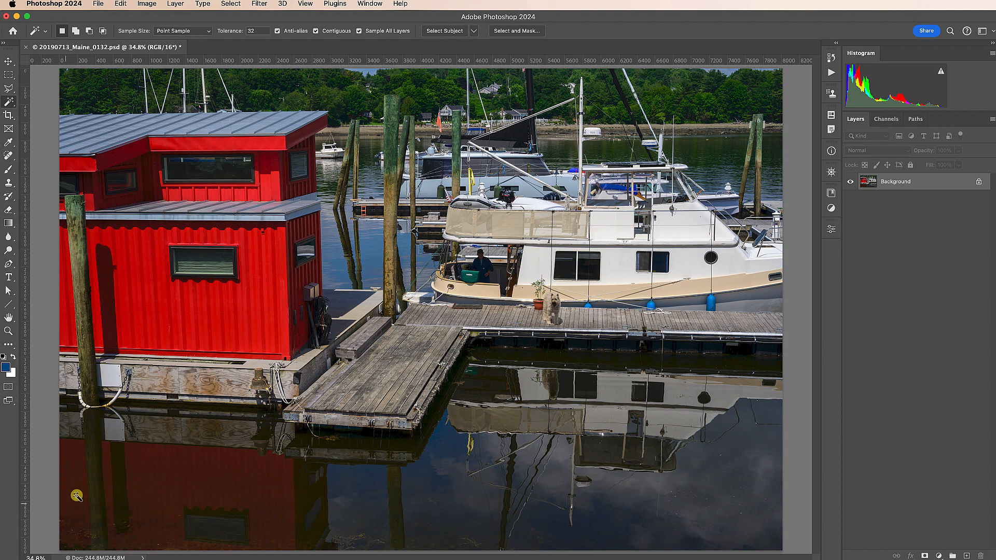
{"action": "mouse_move", "coordinate": [246, 102]}
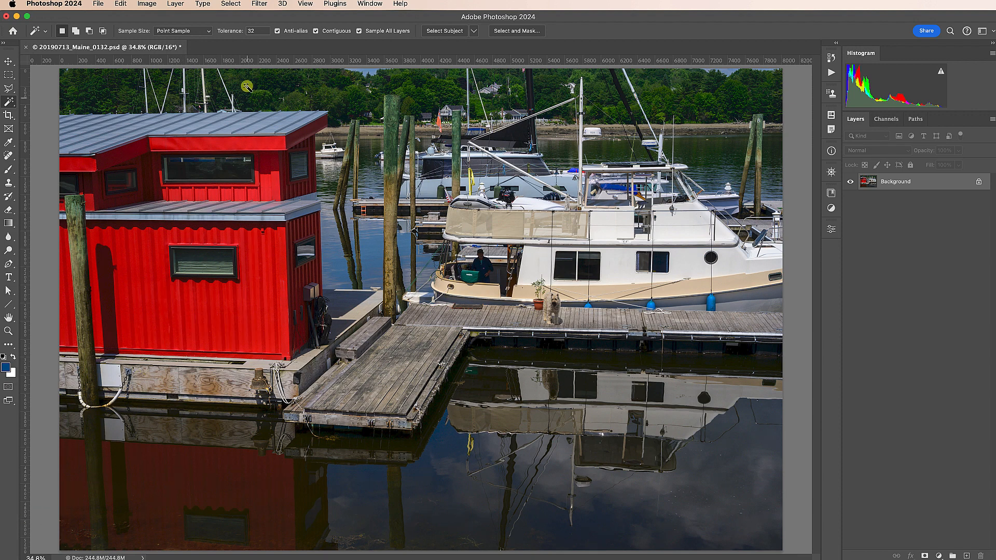
Open Select > Color Range, move the dialog near the photo, and open its Select preset list
{"action": "left_click", "coordinate": [231, 4]}
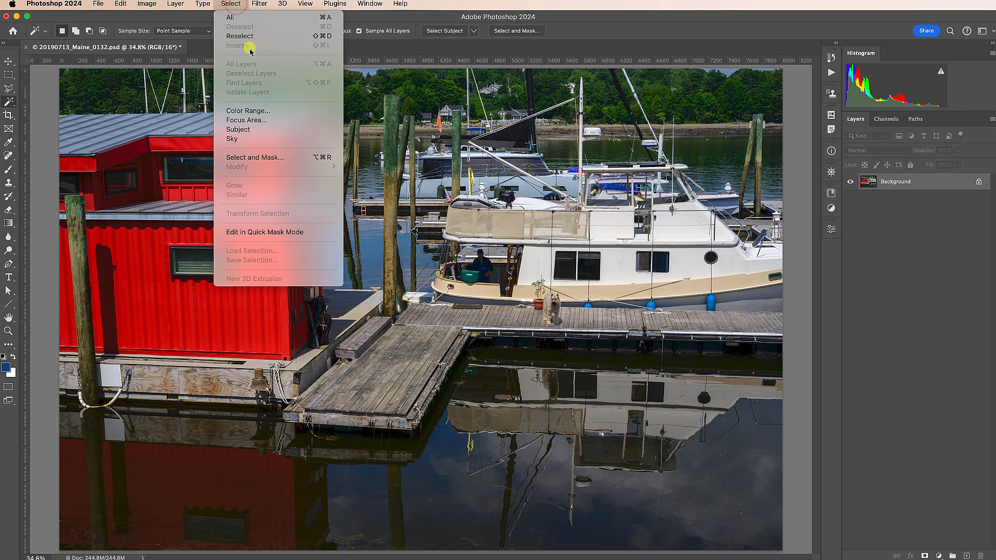
{"action": "mouse_move", "coordinate": [248, 111]}
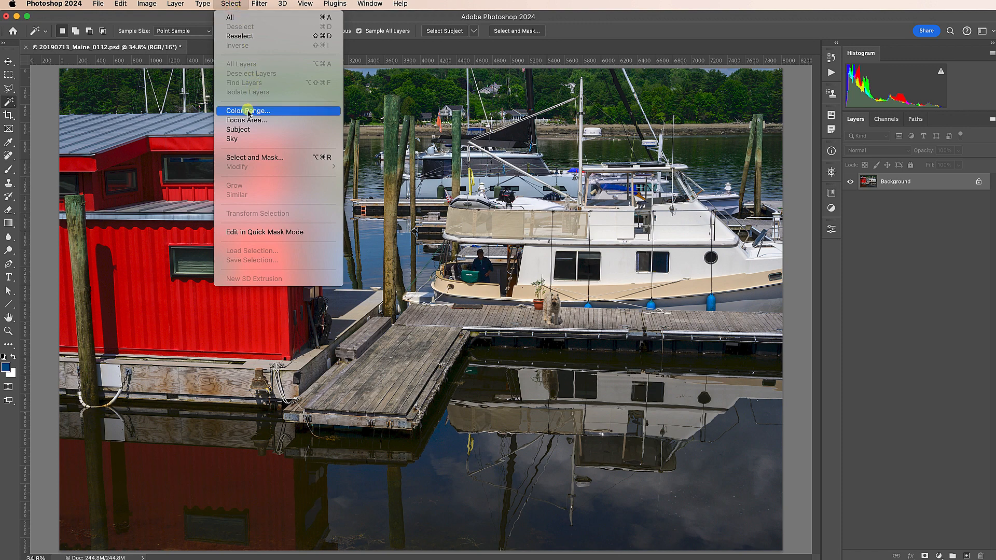
{"action": "left_click", "coordinate": [248, 110]}
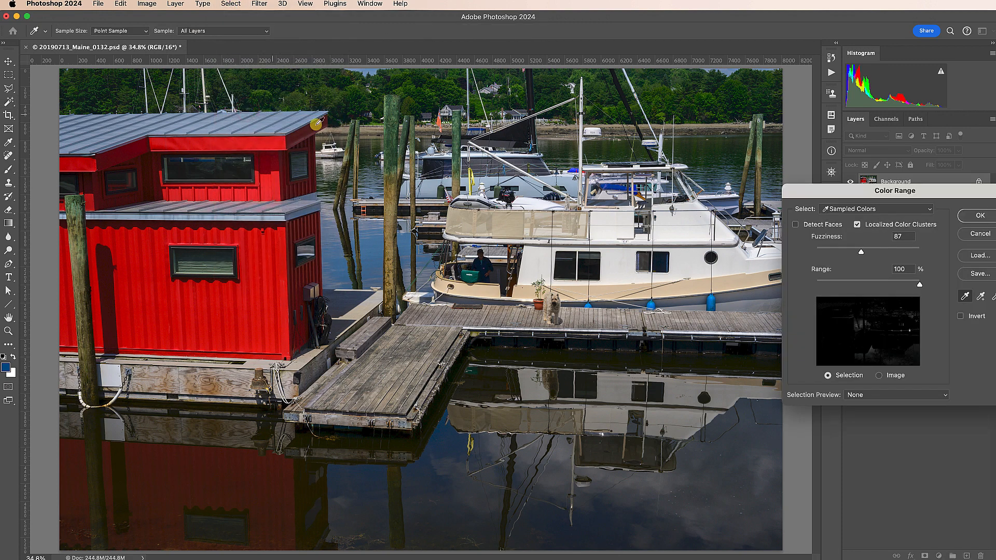
{"action": "left_click_drag", "start_coordinate": [893, 190], "coordinate": [638, 145]}
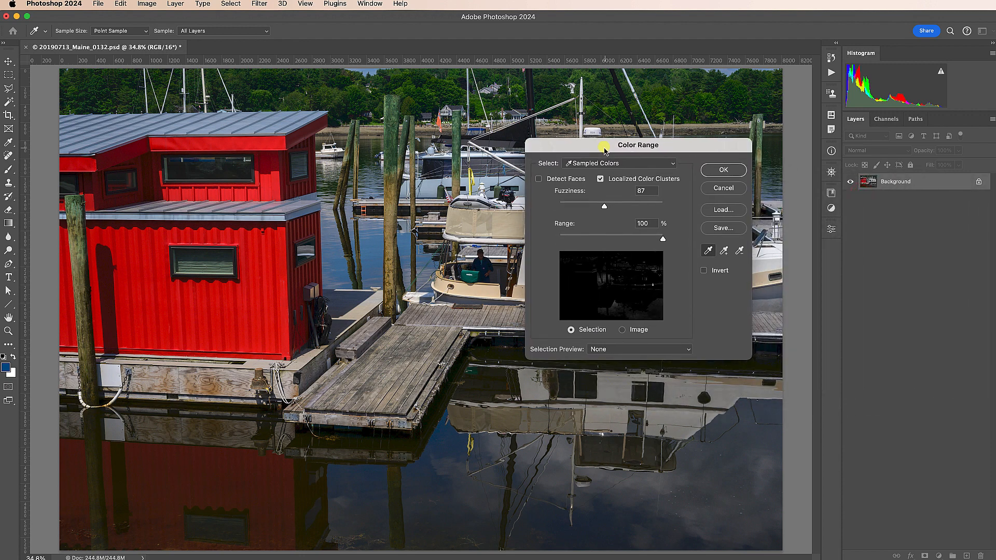
{"action": "left_click", "coordinate": [618, 163]}
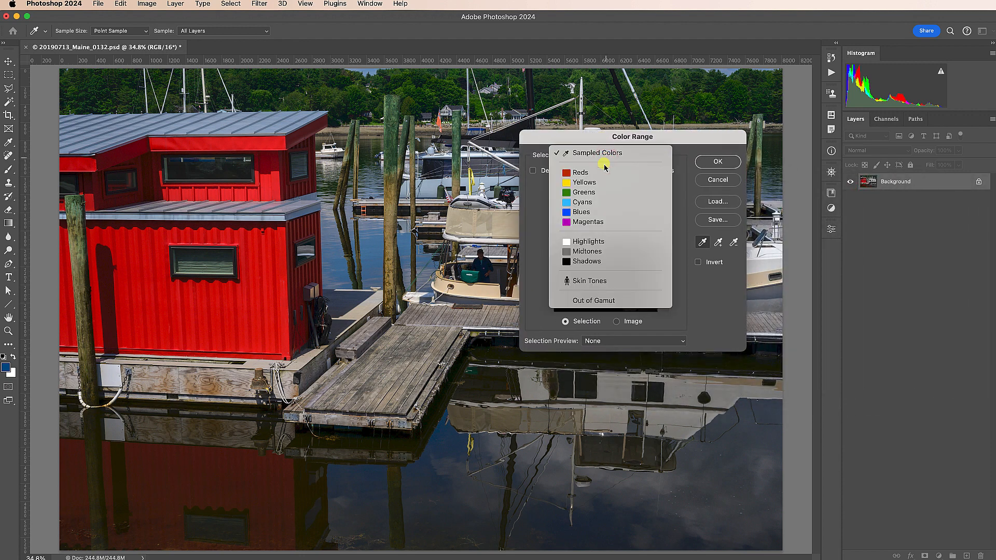
{"action": "left_click", "coordinate": [173, 321]}
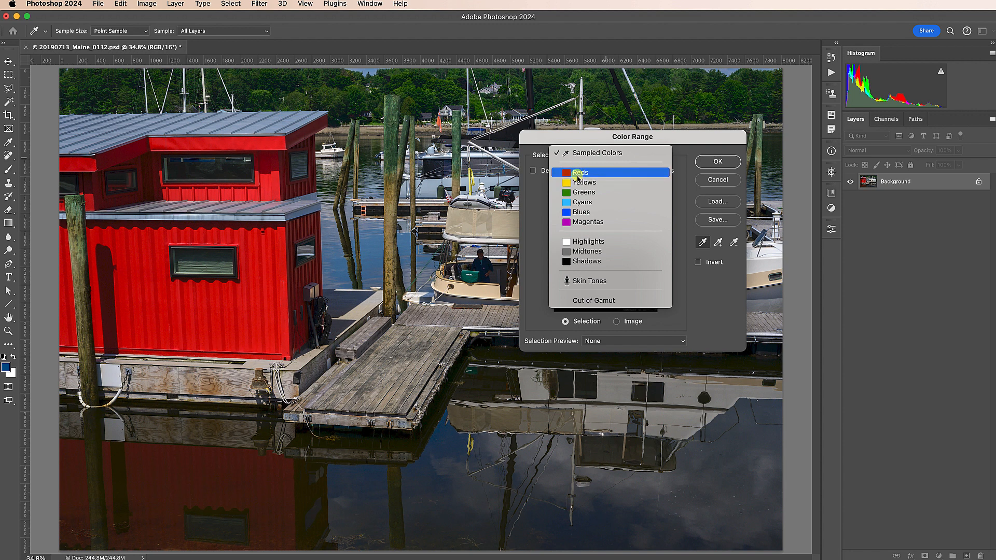
Try the Reds preset, then return to Sampled Colors with Fuzziness at 62
{"action": "left_click", "coordinate": [580, 173]}
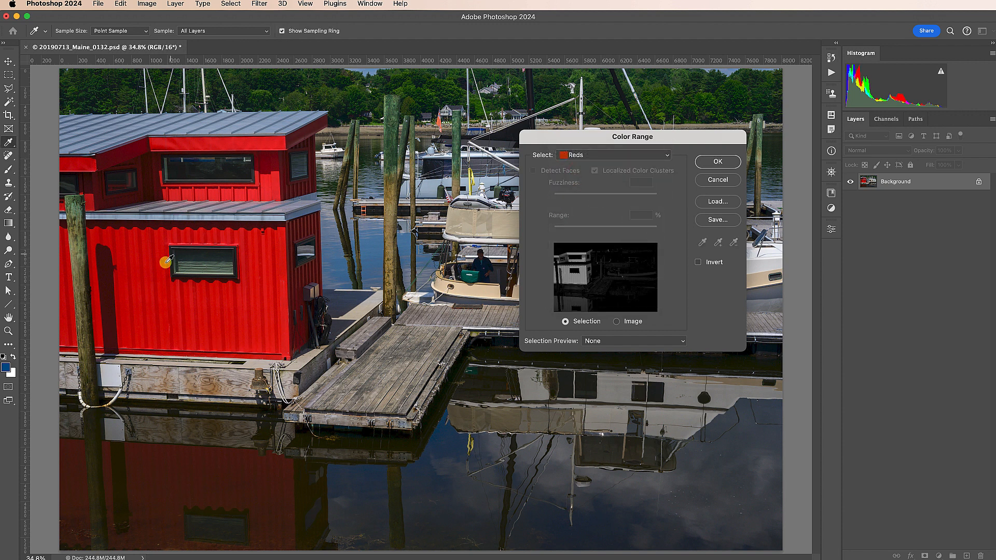
{"action": "mouse_move", "coordinate": [218, 316]}
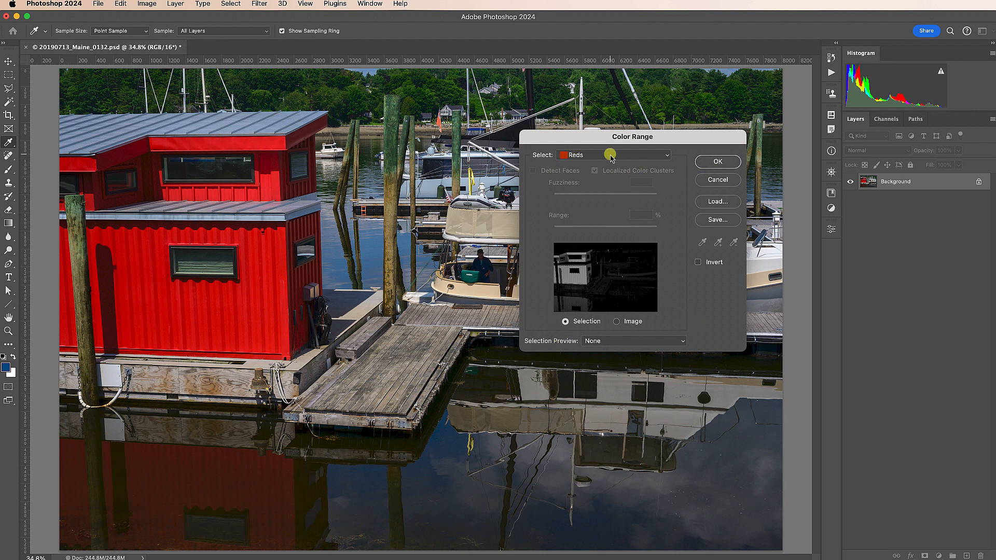
{"action": "left_click", "coordinate": [613, 156]}
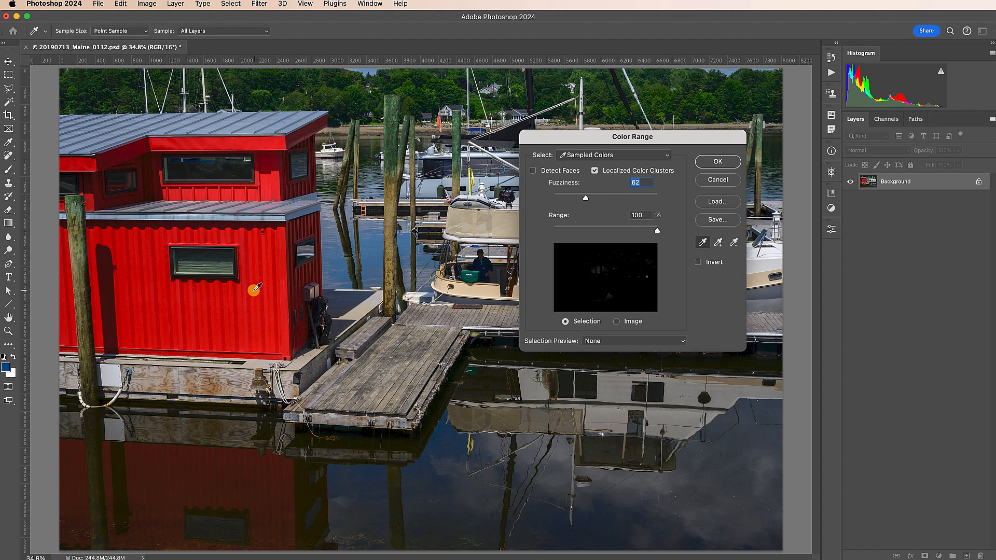
Sample the red boathouse wall and cycle preview through Grayscale, Black Matte, White Matte, None
{"action": "left_click", "coordinate": [328, 294]}
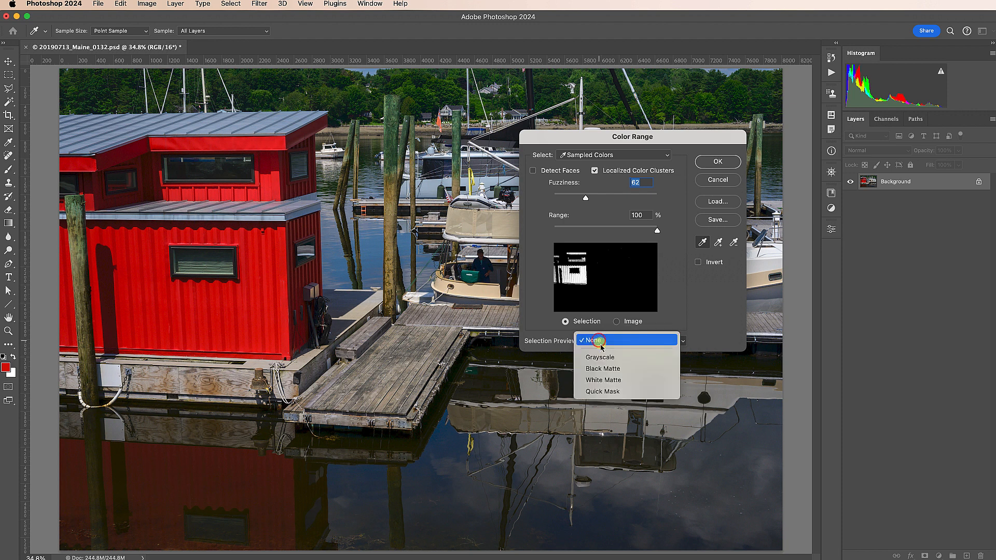
{"action": "left_click", "coordinate": [600, 357]}
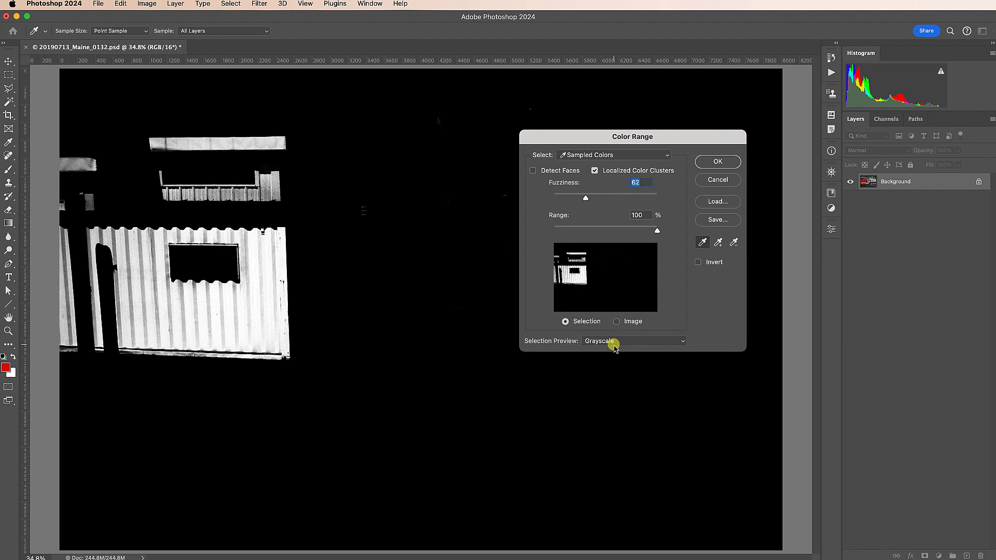
{"action": "left_click", "coordinate": [633, 341]}
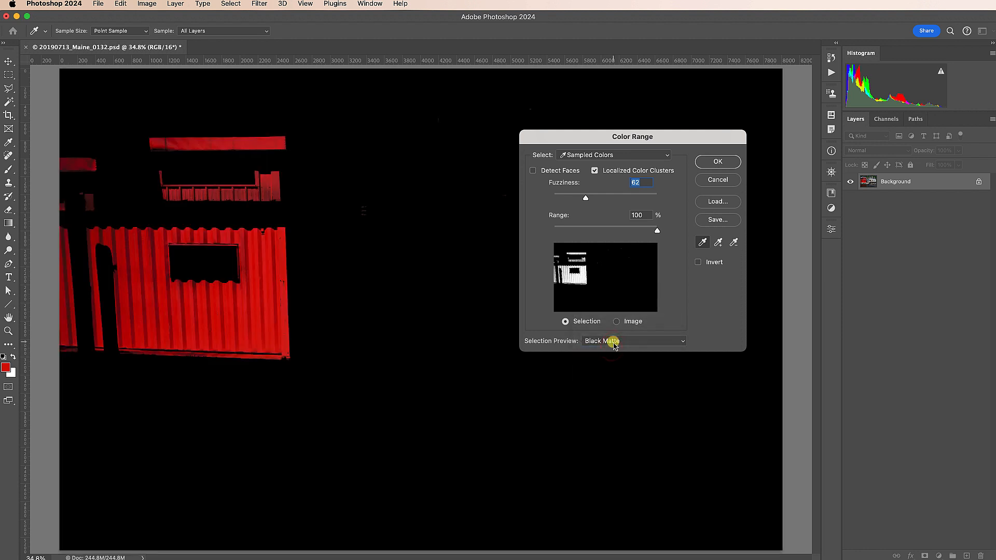
{"action": "left_click", "coordinate": [634, 341]}
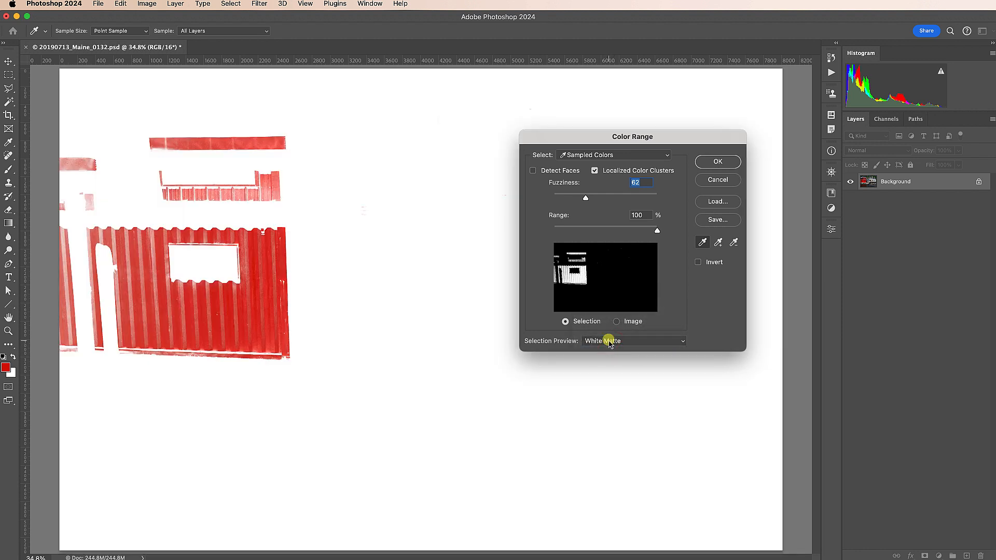
{"action": "left_click", "coordinate": [633, 341]}
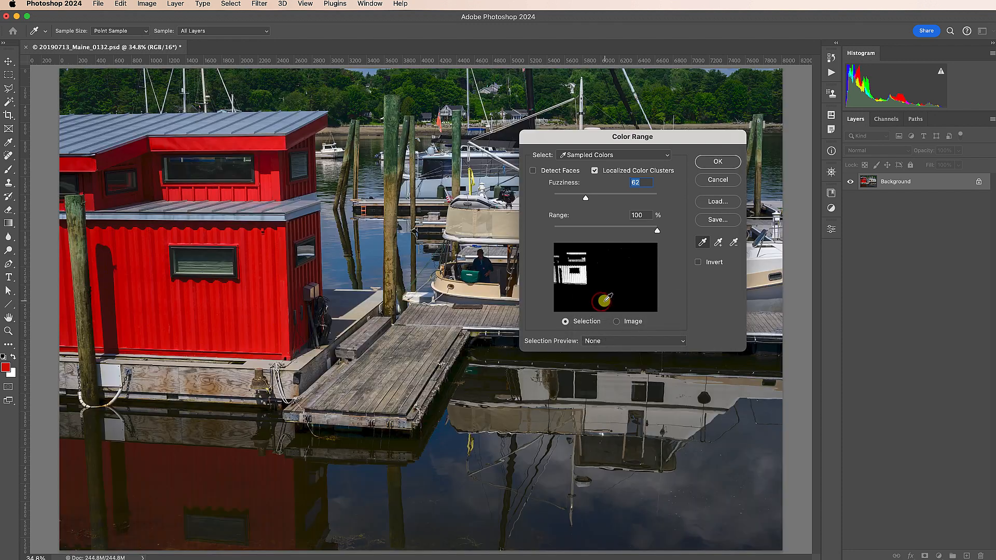
{"action": "left_click", "coordinate": [201, 328]}
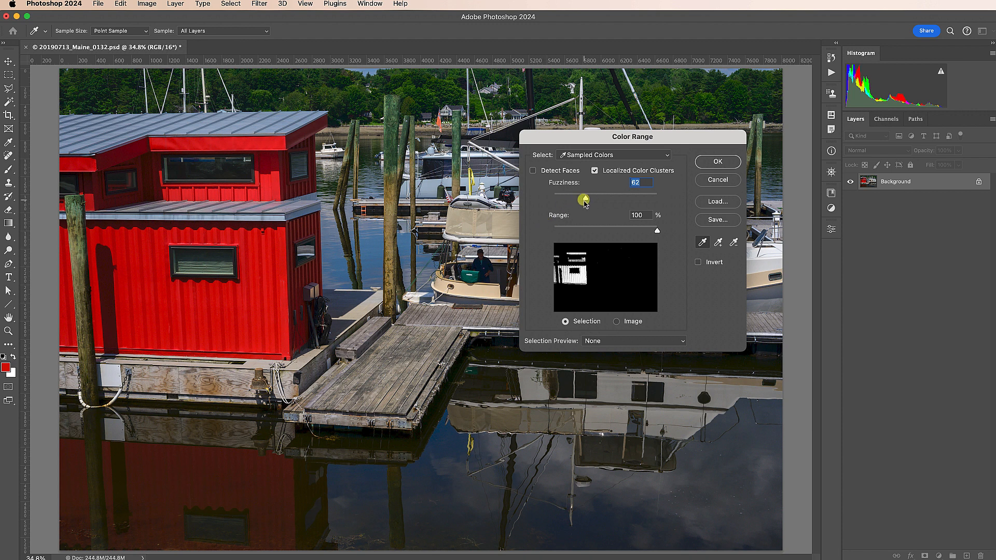
Tune Fuzziness under Grayscale preview, peaking at 169 before settling at 113
{"action": "left_click_drag", "start_coordinate": [580, 200], "coordinate": [600, 200]}
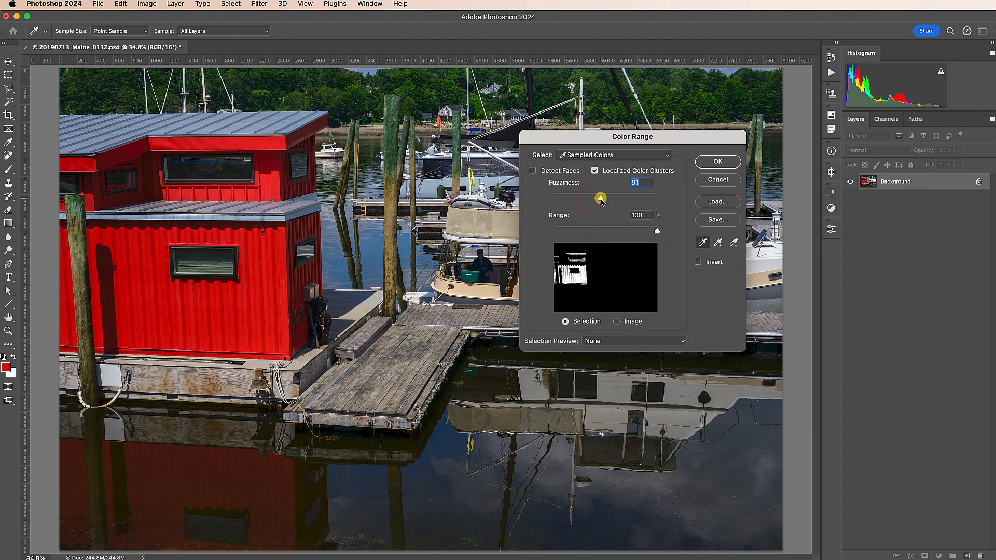
{"action": "left_click_drag", "start_coordinate": [601, 198], "coordinate": [642, 199]}
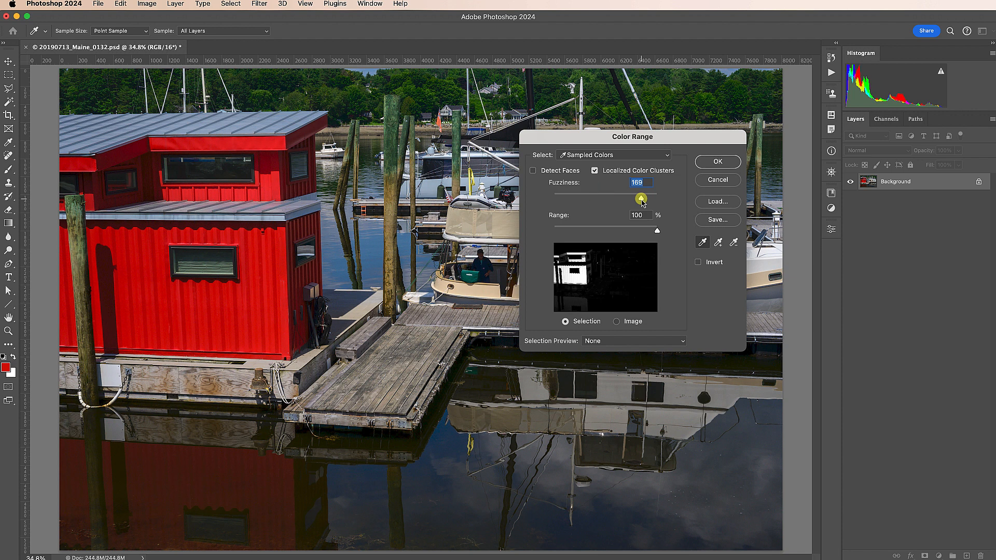
{"action": "left_click", "coordinate": [632, 340]}
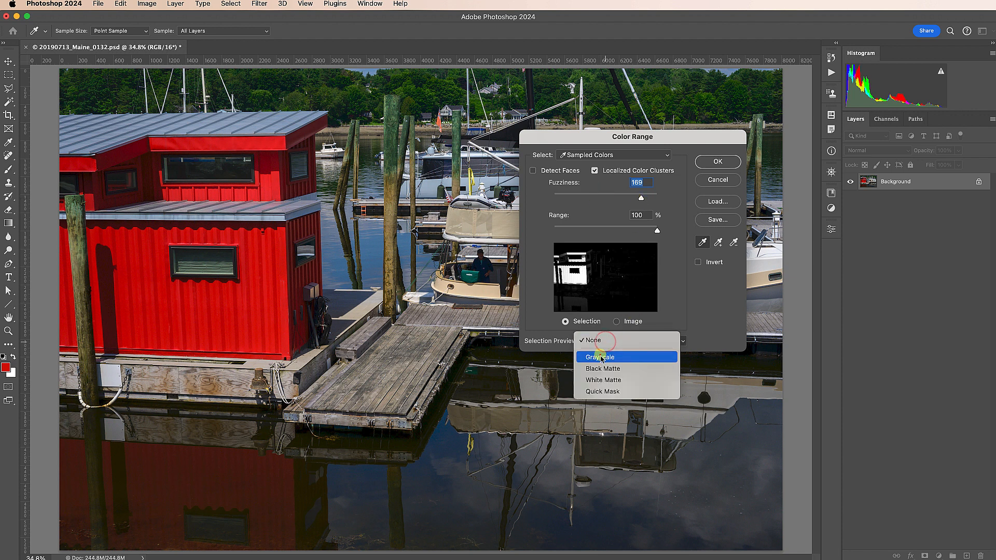
{"action": "left_click", "coordinate": [600, 357]}
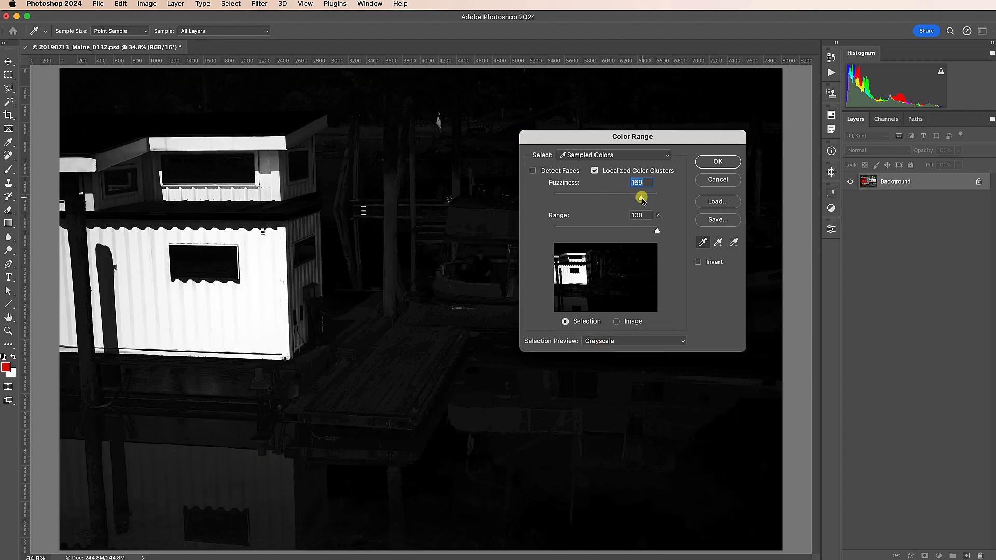
{"action": "left_click_drag", "start_coordinate": [641, 195], "coordinate": [598, 195]}
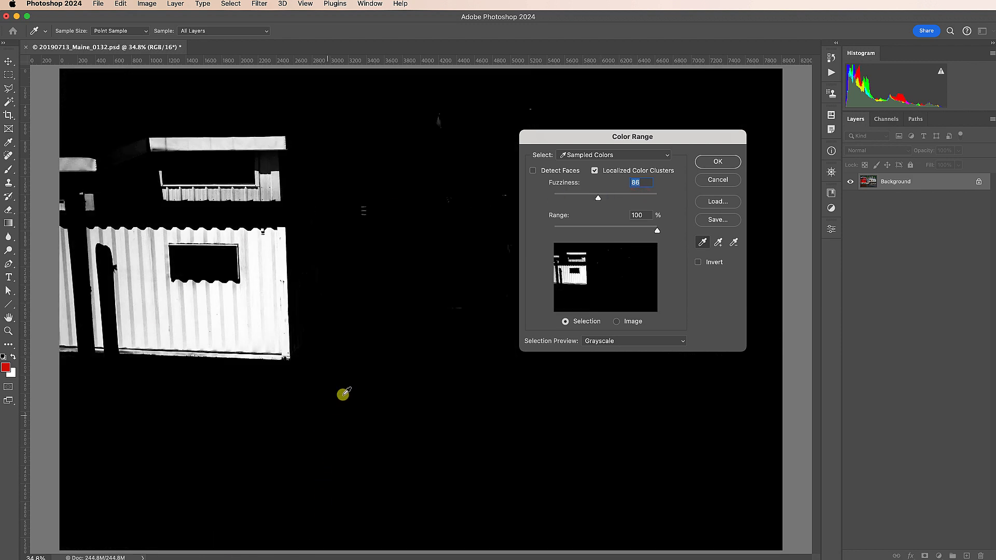
{"action": "left_click_drag", "start_coordinate": [598, 199], "coordinate": [642, 198]}
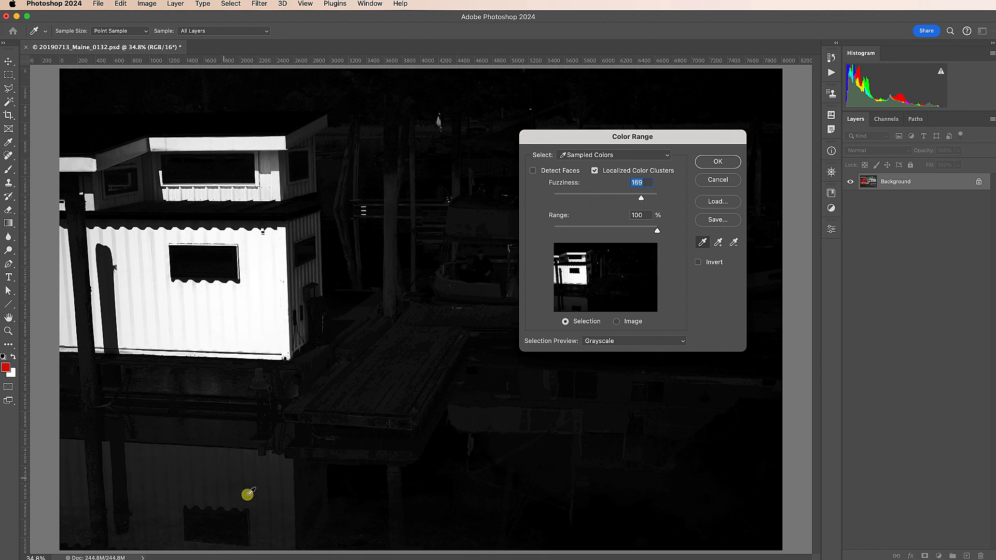
{"action": "mouse_move", "coordinate": [261, 504]}
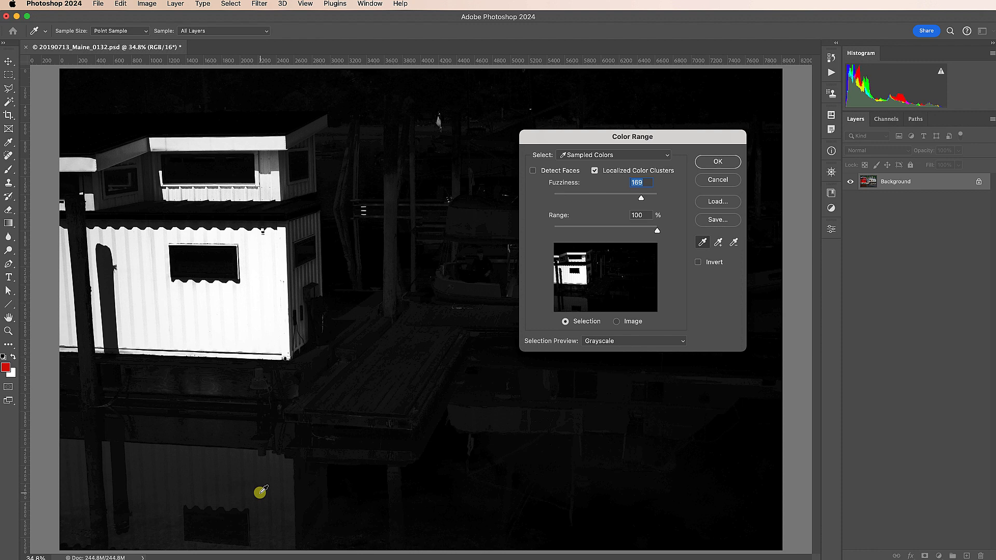
{"action": "mouse_move", "coordinate": [311, 108]}
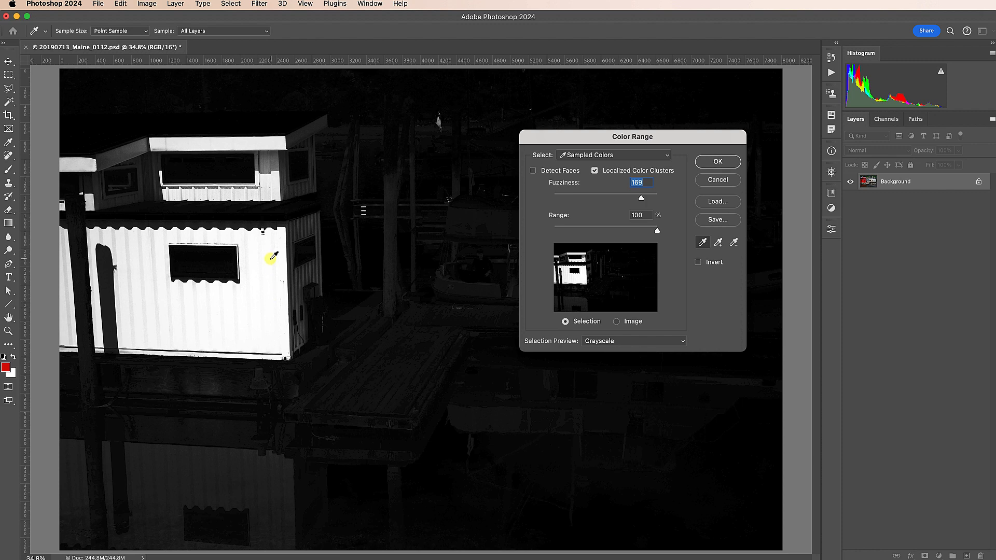
{"action": "mouse_move", "coordinate": [266, 288]}
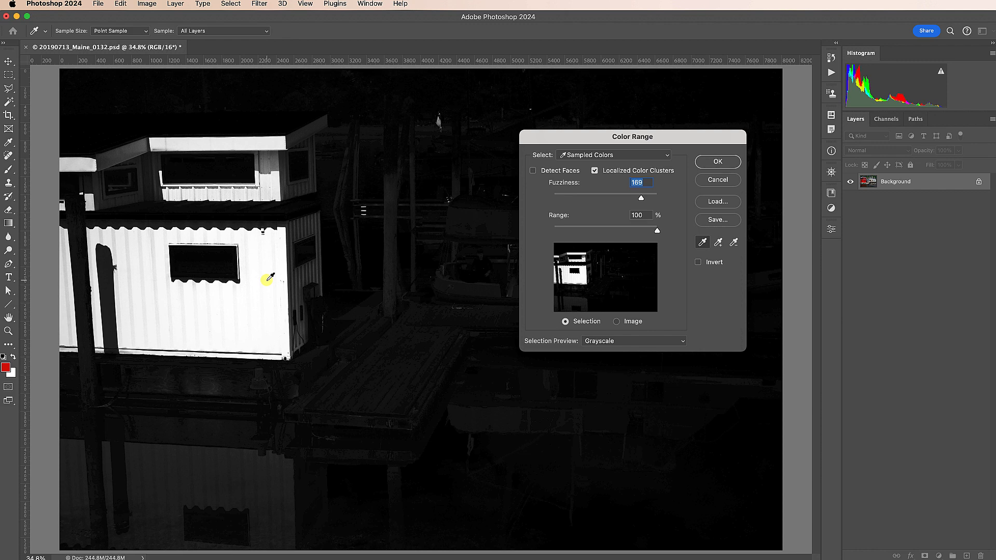
{"action": "mouse_move", "coordinate": [327, 266]}
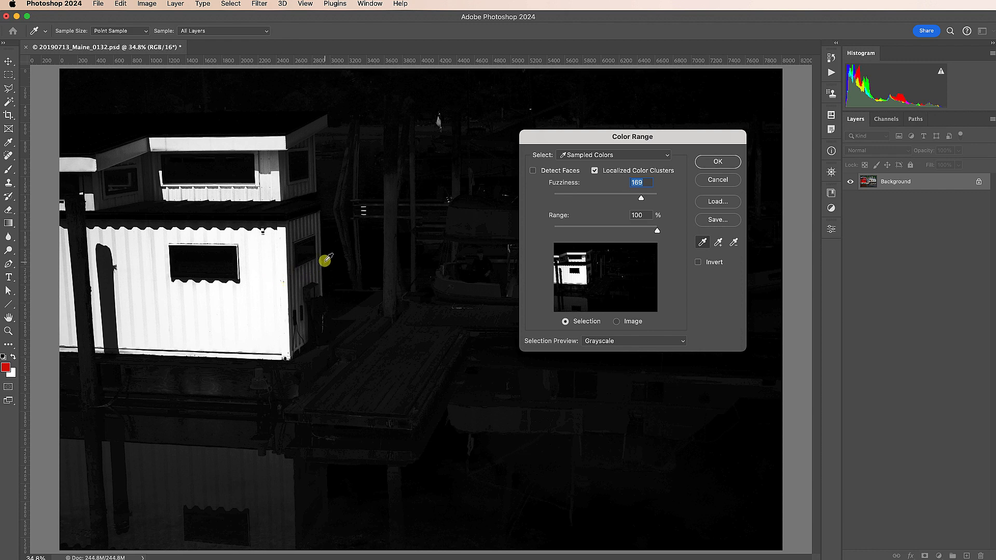
{"action": "mouse_move", "coordinate": [359, 380]}
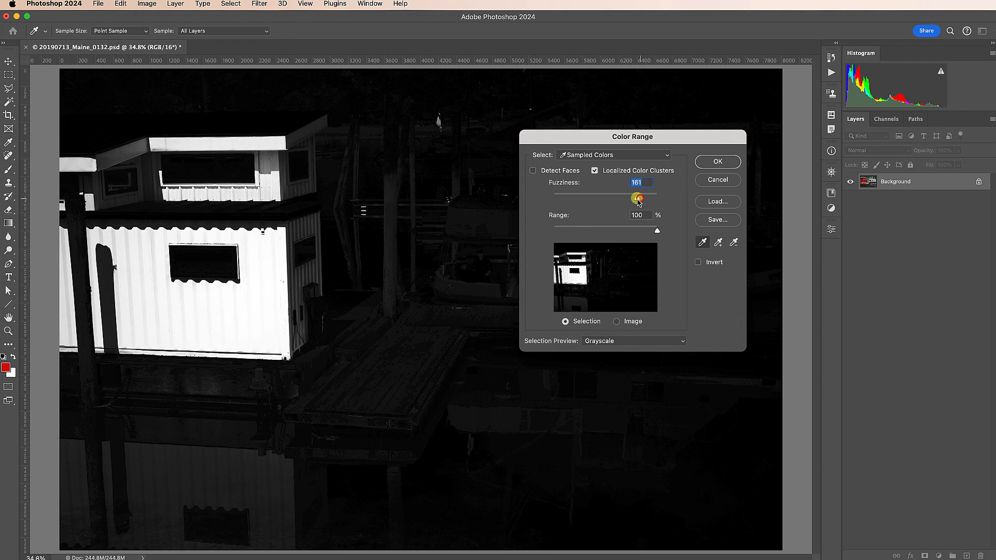
{"action": "left_click_drag", "start_coordinate": [639, 198], "coordinate": [614, 198]}
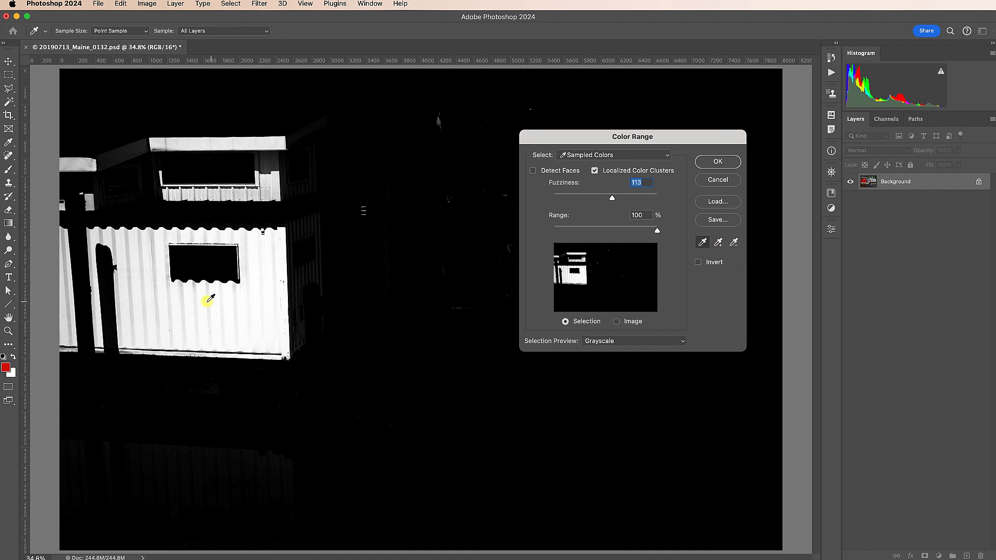
{"action": "mouse_move", "coordinate": [407, 350]}
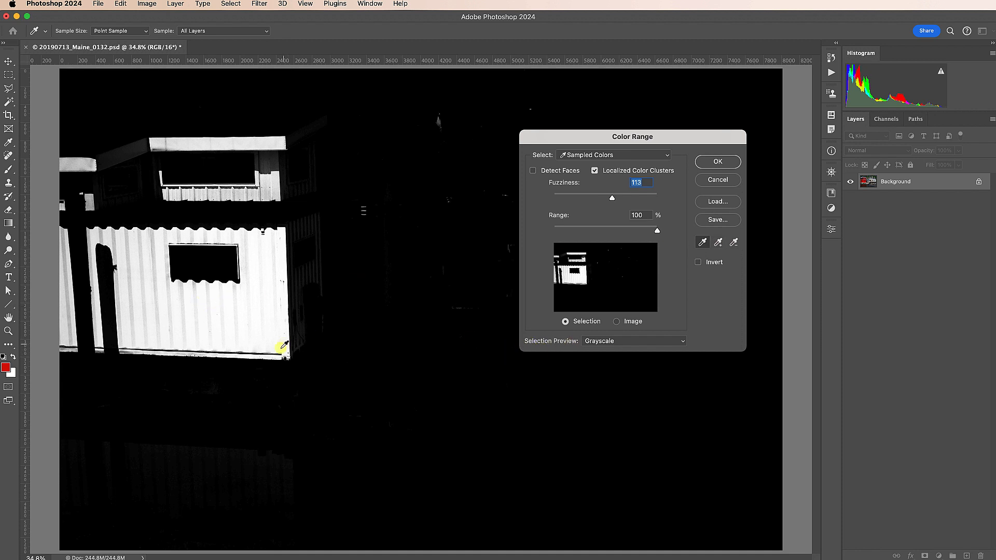
Retune Fuzziness with the grayscale mask, dipping to 59 and settling at 88
{"action": "left_click", "coordinate": [634, 341]}
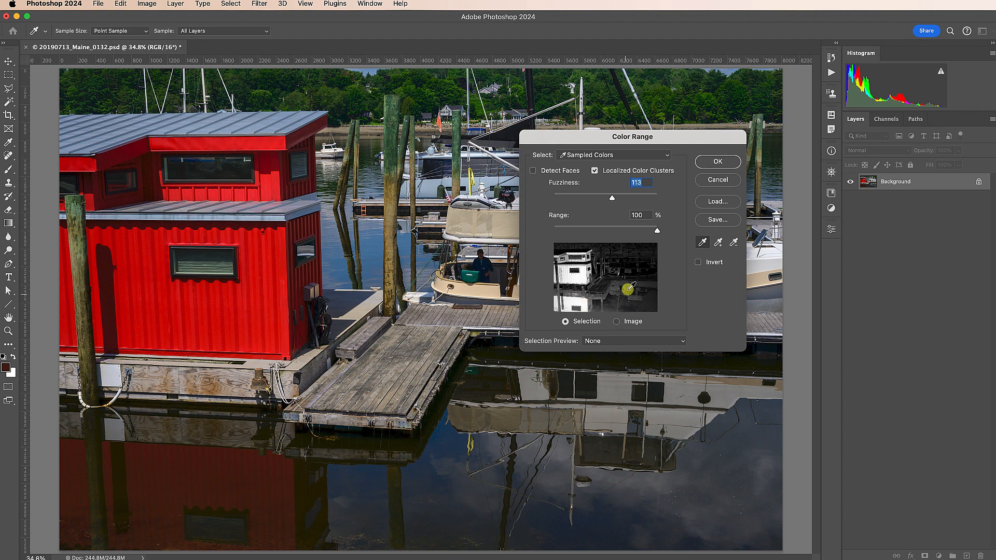
{"action": "left_click_drag", "start_coordinate": [612, 199], "coordinate": [596, 198]}
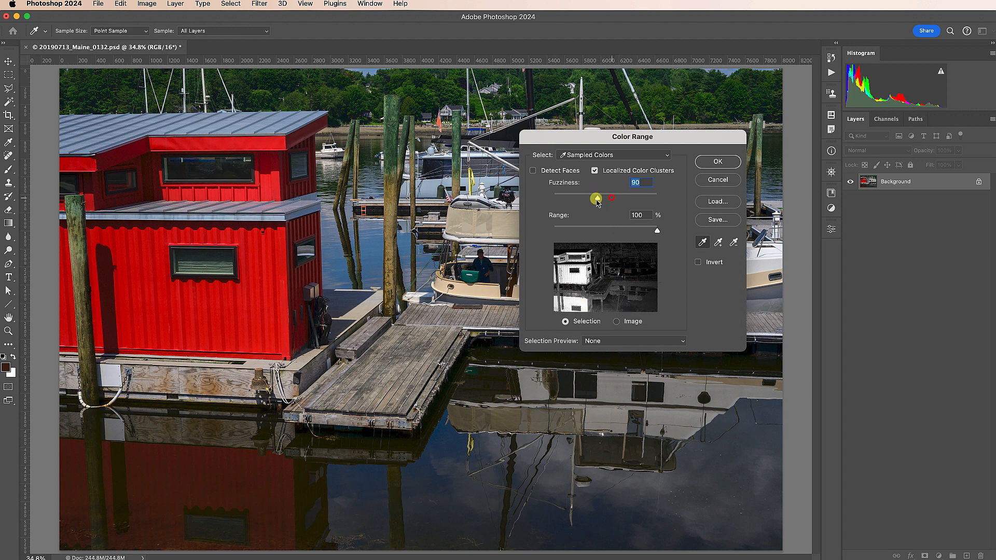
{"action": "left_click_drag", "start_coordinate": [596, 198], "coordinate": [586, 198]}
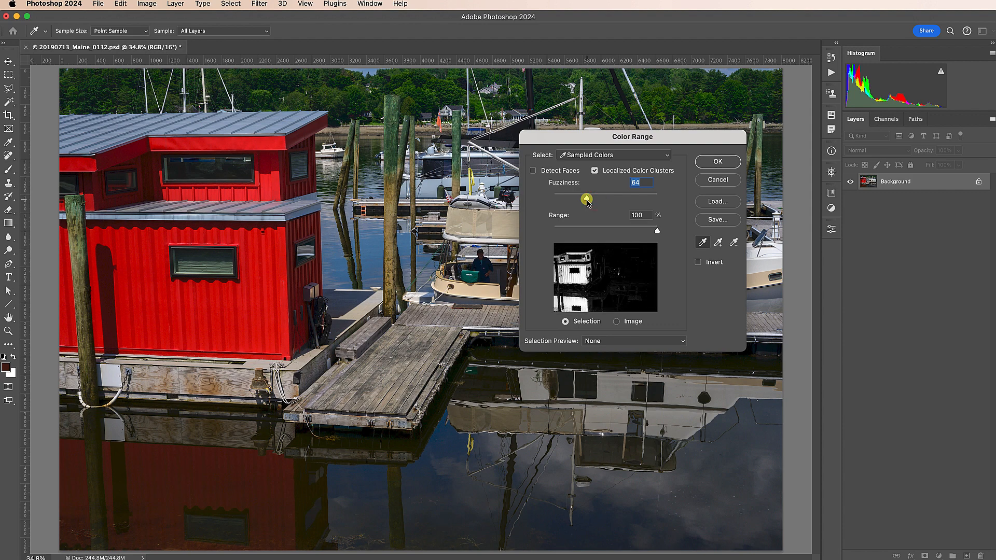
{"action": "left_click_drag", "start_coordinate": [586, 198], "coordinate": [583, 198]}
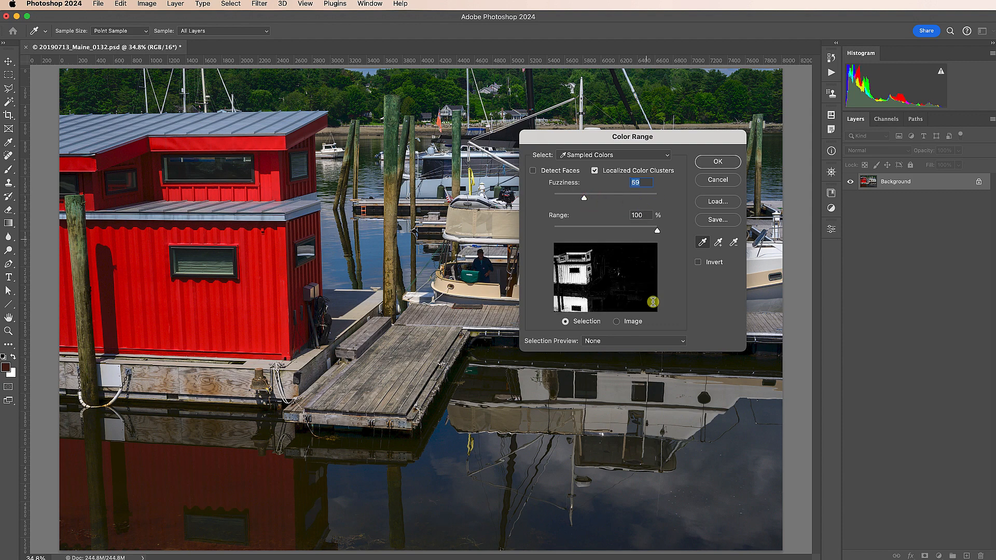
{"action": "left_click", "coordinate": [634, 341]}
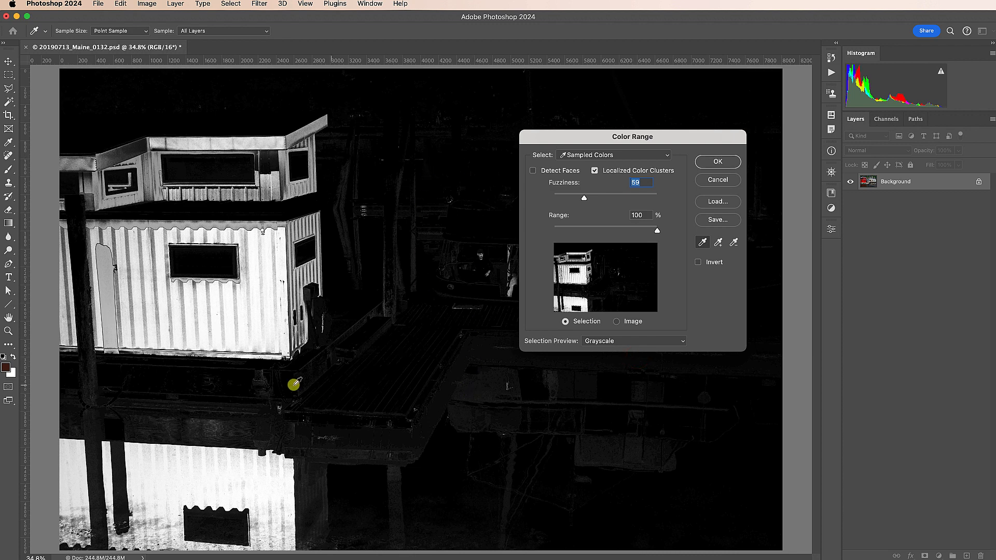
{"action": "mouse_move", "coordinate": [517, 147]}
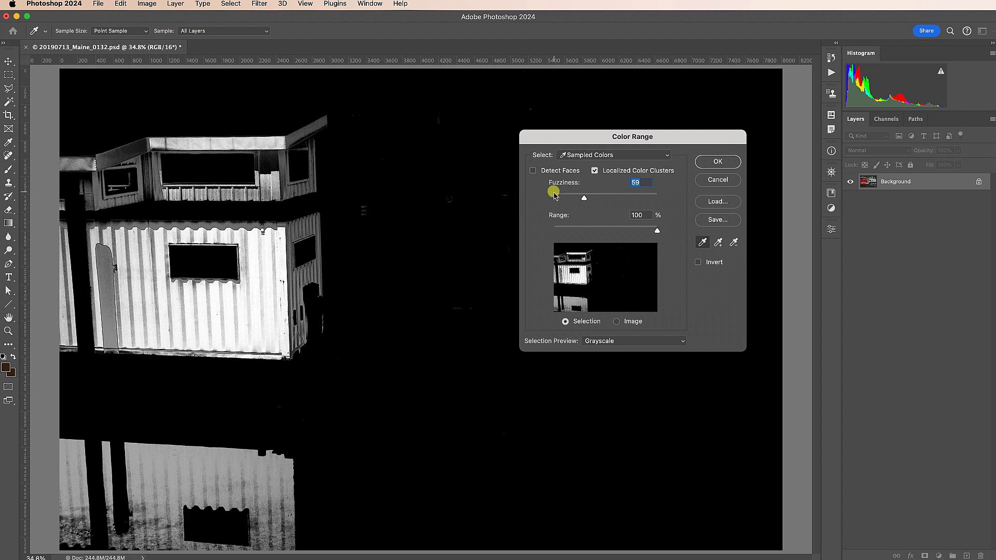
{"action": "left_click_drag", "start_coordinate": [583, 198], "coordinate": [589, 198]}
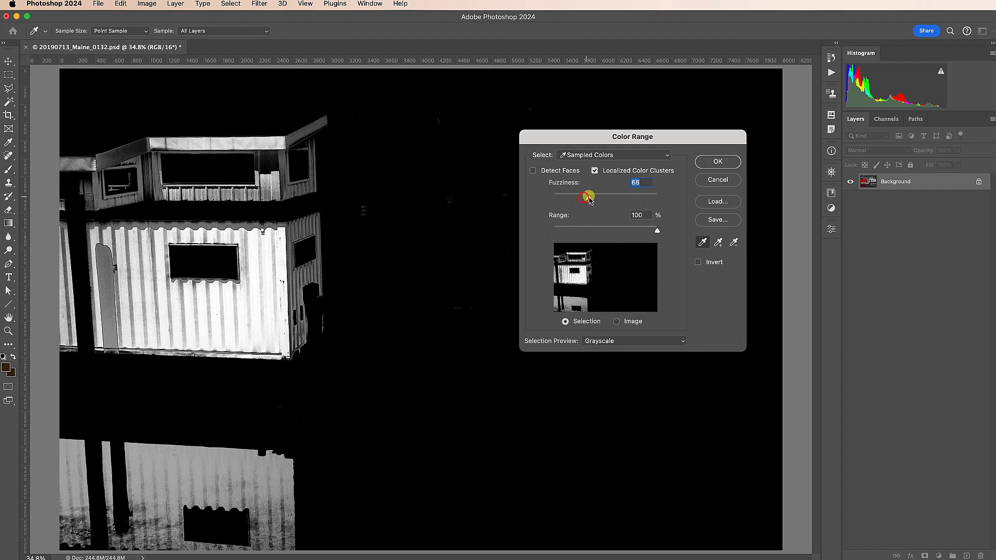
{"action": "left_click_drag", "start_coordinate": [586, 195], "coordinate": [596, 196]}
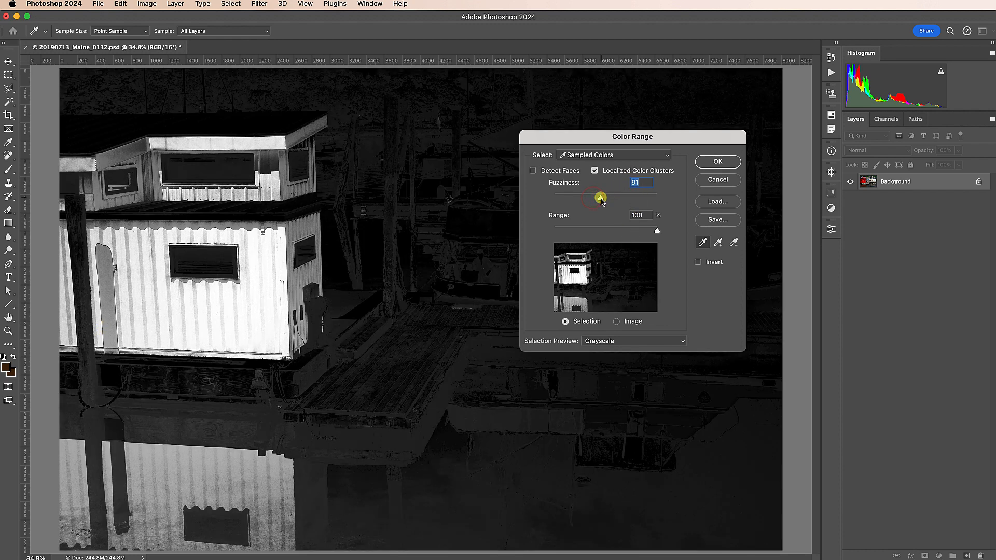
{"action": "left_click_drag", "start_coordinate": [602, 197], "coordinate": [598, 197]}
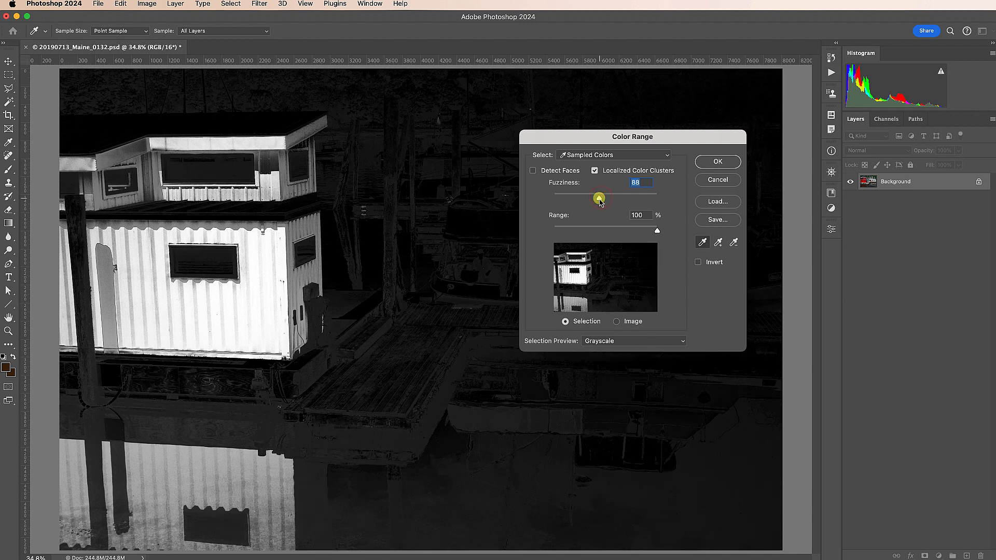
{"action": "mouse_move", "coordinate": [449, 472]}
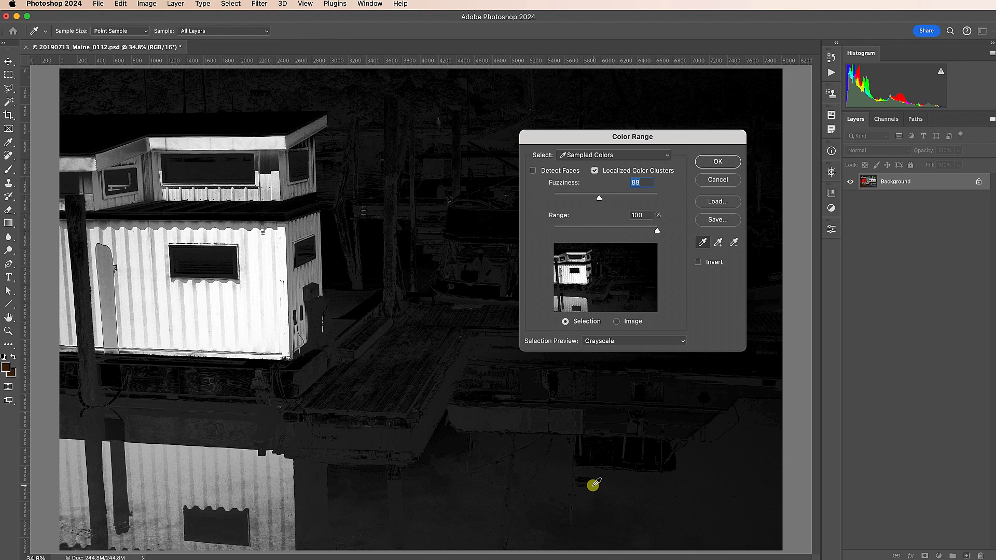
{"action": "mouse_move", "coordinate": [738, 157]}
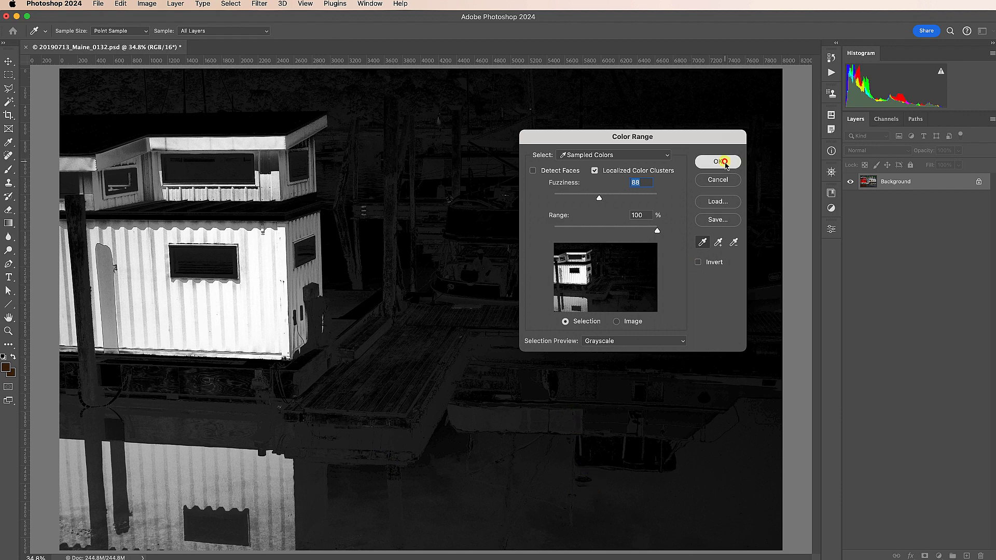
Accept the boathouse Color Range selection and add a Hue/Saturation adjustment layer
{"action": "left_click", "coordinate": [725, 162]}
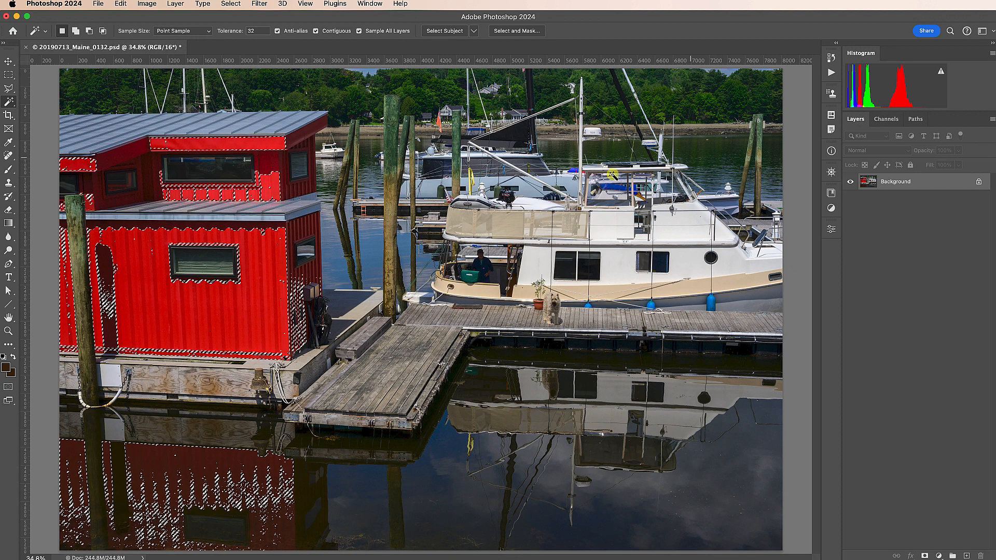
{"action": "left_click", "coordinate": [194, 272]}
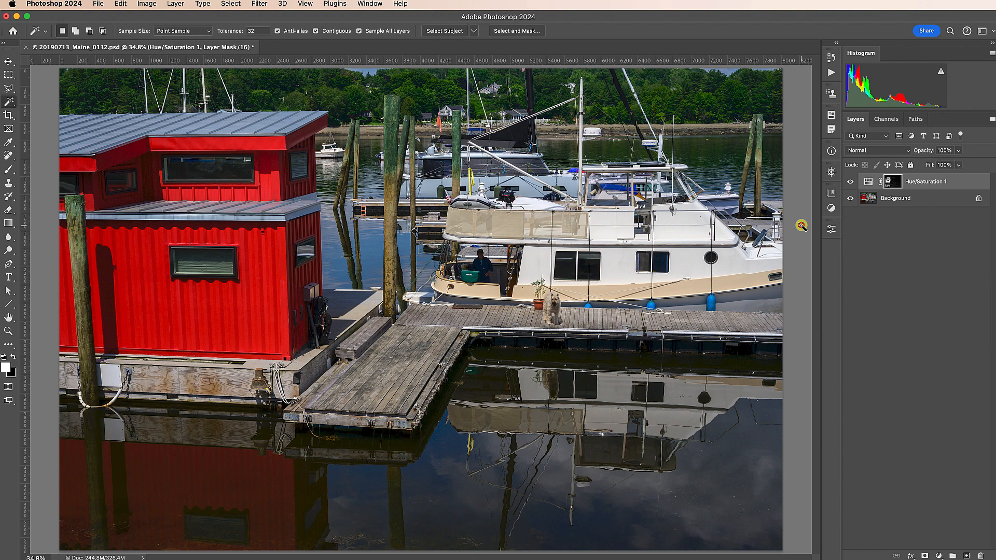
View the mask alone, fill the right side black, and brush black over the dock
{"action": "left_click", "coordinate": [894, 181]}
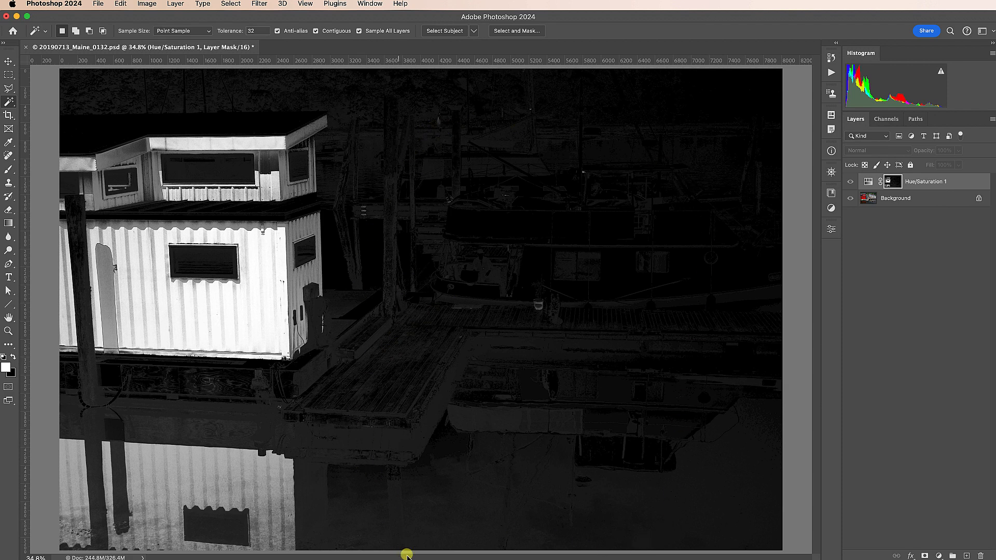
{"action": "left_click", "coordinate": [9, 75]}
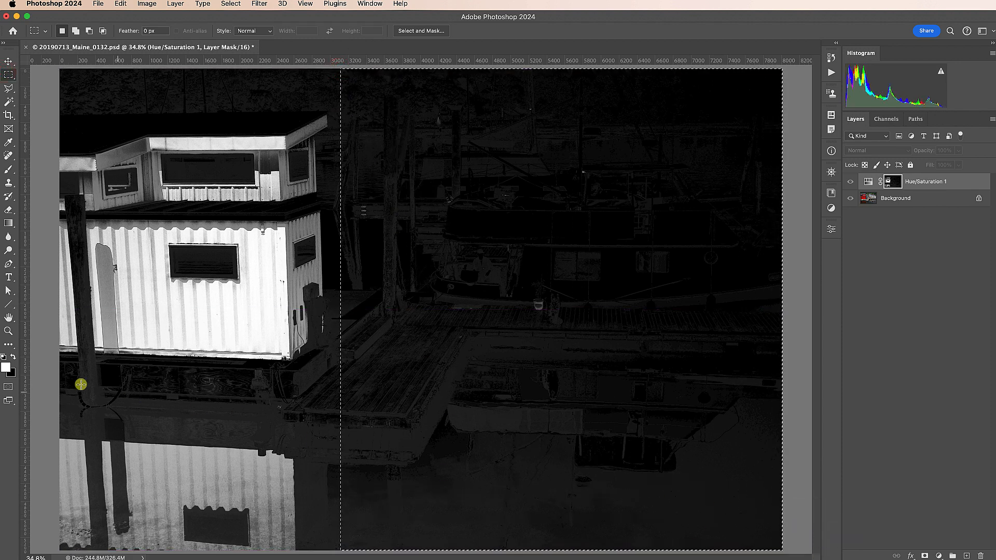
{"action": "mouse_move", "coordinate": [10, 376]}
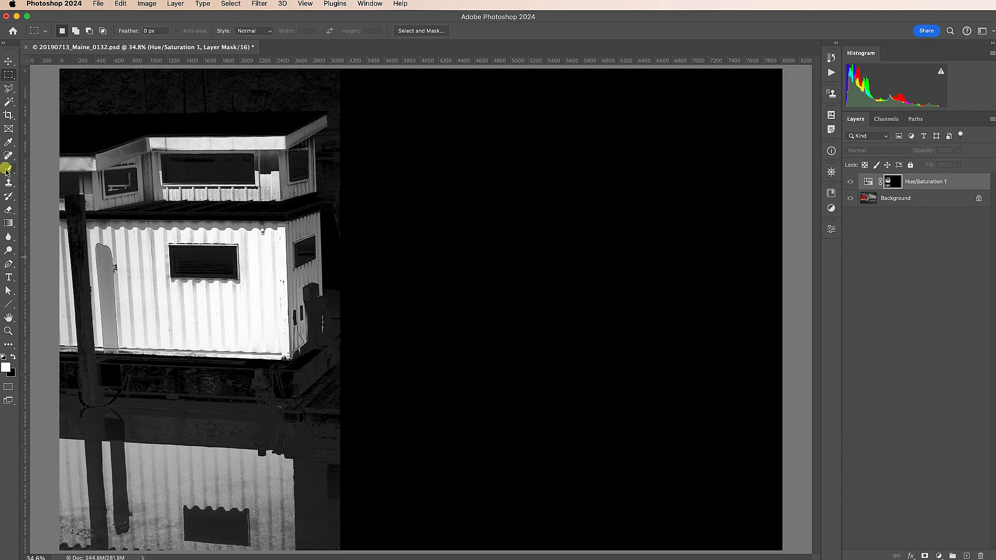
{"action": "left_click", "coordinate": [9, 168]}
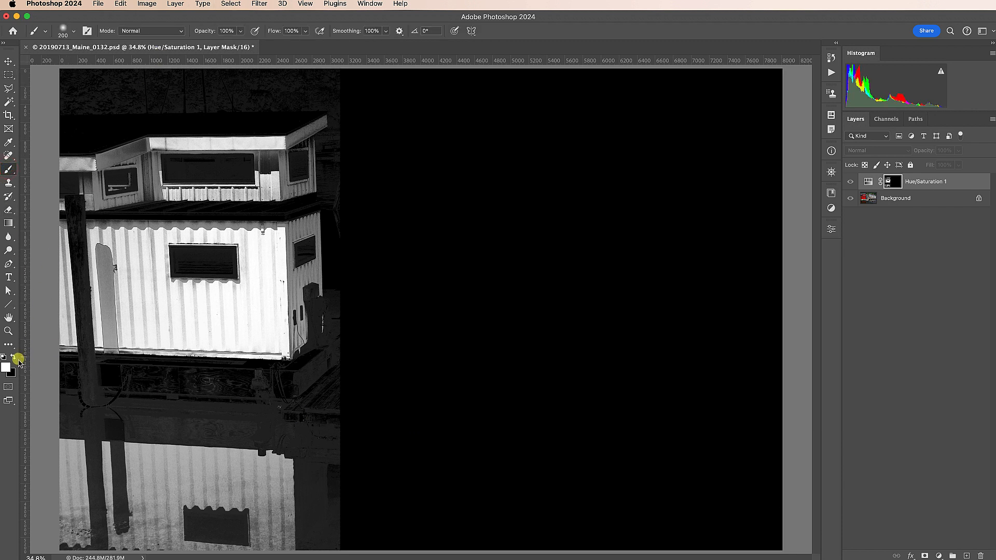
{"action": "mouse_move", "coordinate": [399, 391]}
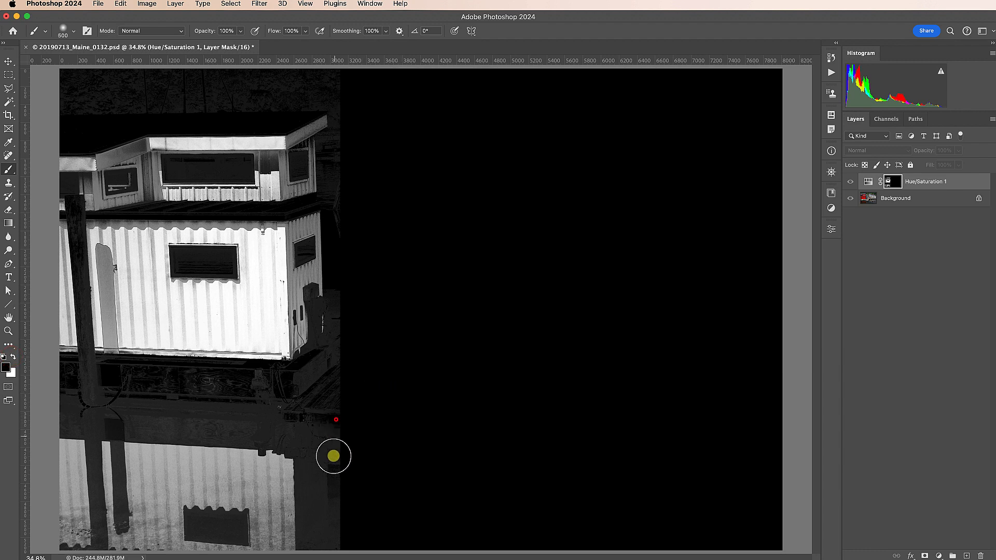
{"action": "left_click_drag", "start_coordinate": [333, 456], "coordinate": [291, 386]}
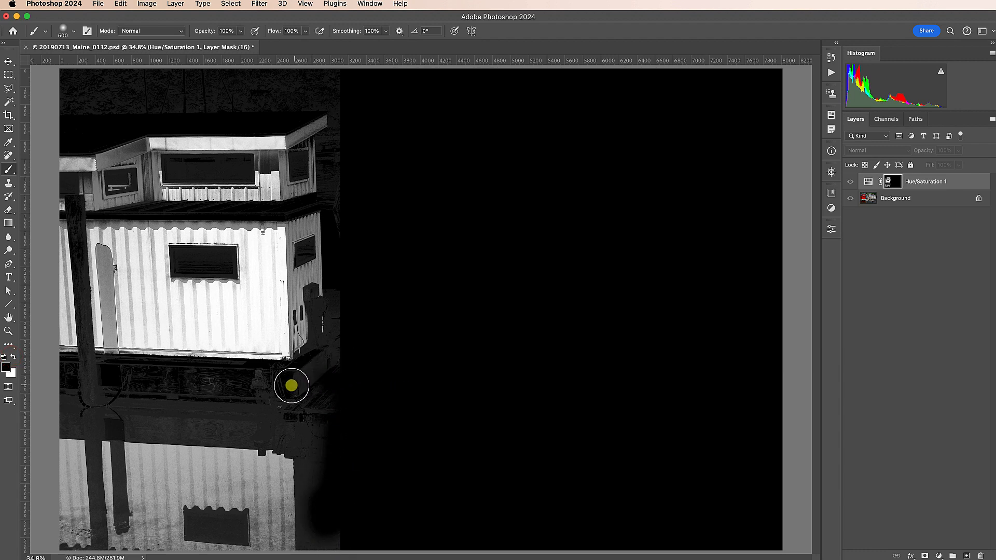
{"action": "left_click_drag", "start_coordinate": [291, 386], "coordinate": [142, 411]}
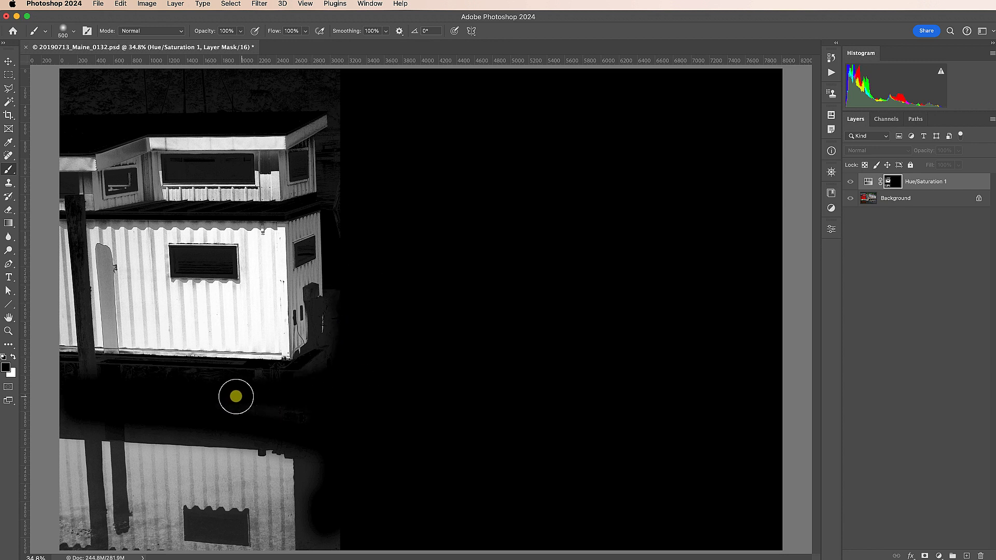
{"action": "mouse_move", "coordinate": [740, 175]}
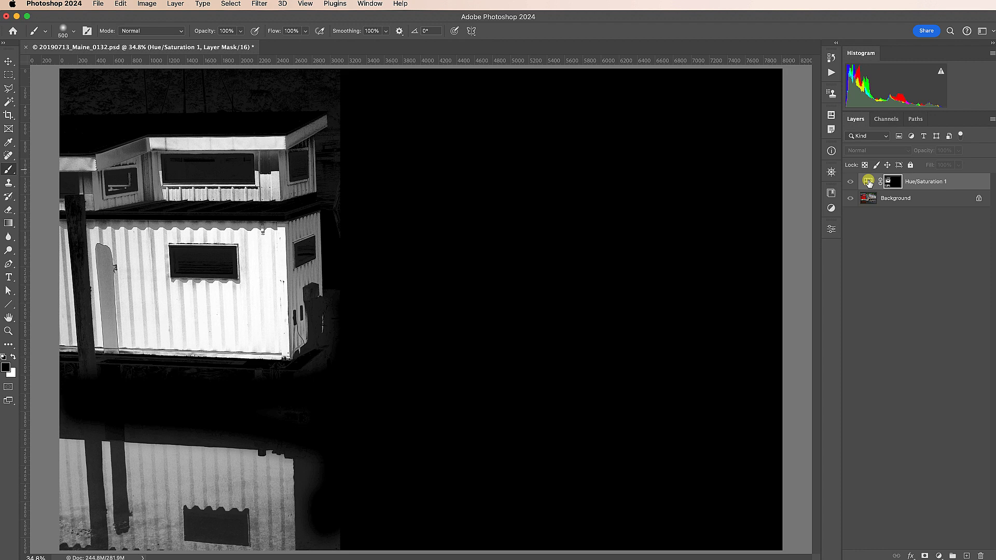
Sweep Hue through orange, pink, magenta and green, ending at -180 teal
{"action": "left_click", "coordinate": [868, 181]}
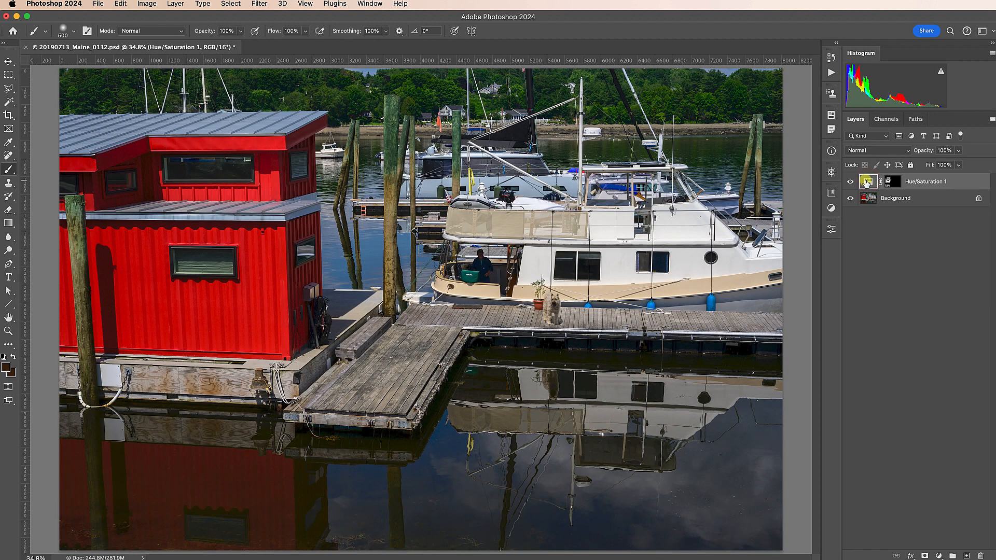
{"action": "double_click", "coordinate": [868, 181]}
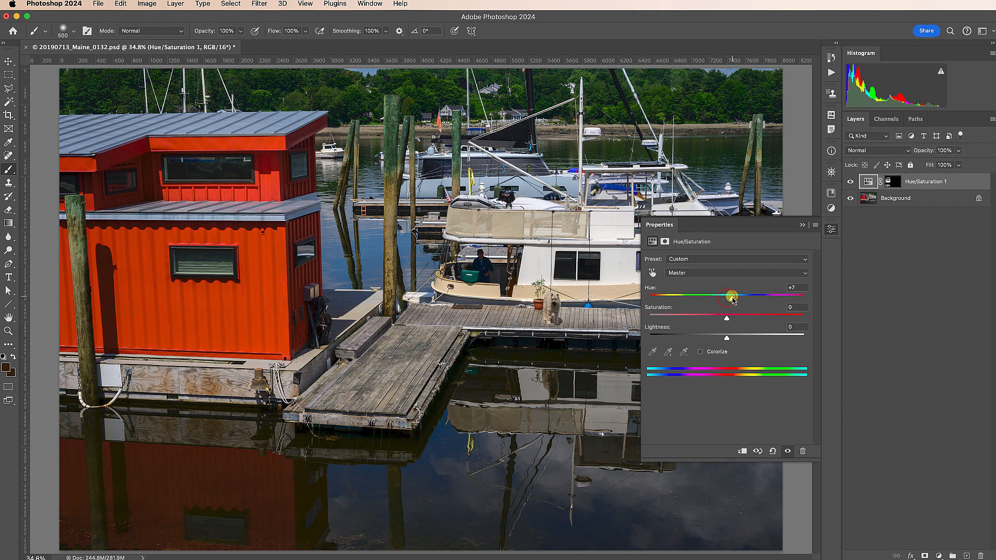
{"action": "left_click_drag", "start_coordinate": [731, 296], "coordinate": [727, 295]}
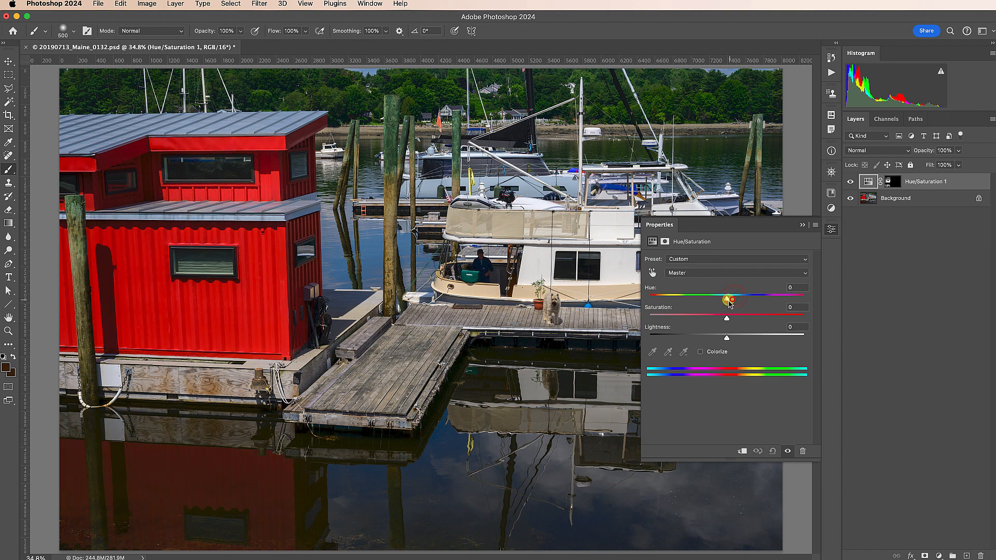
{"action": "left_click_drag", "start_coordinate": [728, 299], "coordinate": [745, 299]}
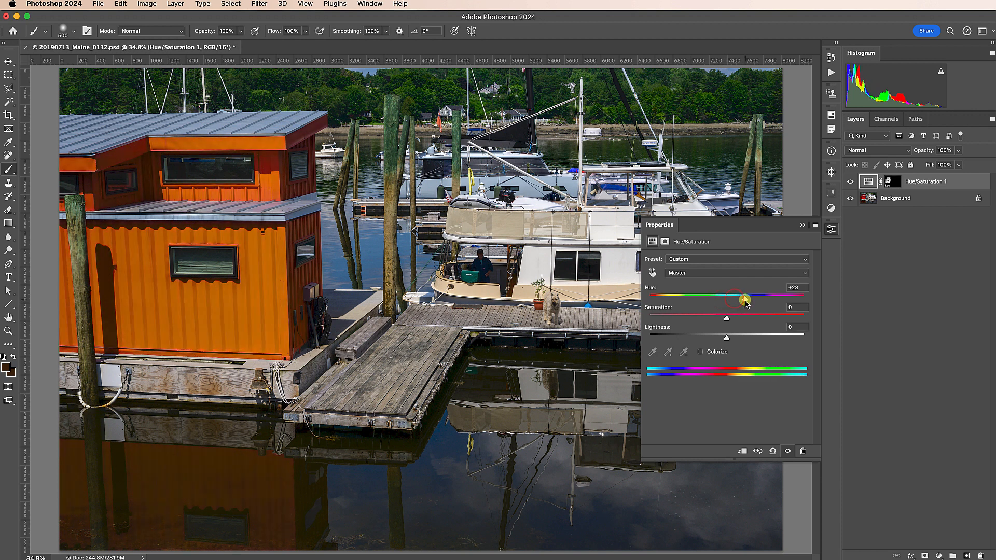
{"action": "left_click_drag", "start_coordinate": [745, 300], "coordinate": [699, 297]}
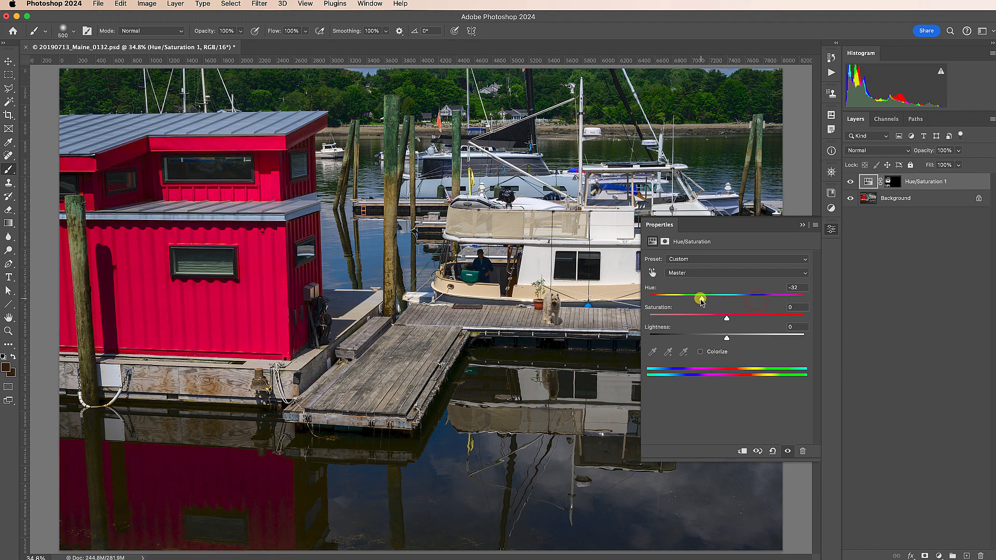
{"action": "left_click_drag", "start_coordinate": [699, 296], "coordinate": [648, 296]}
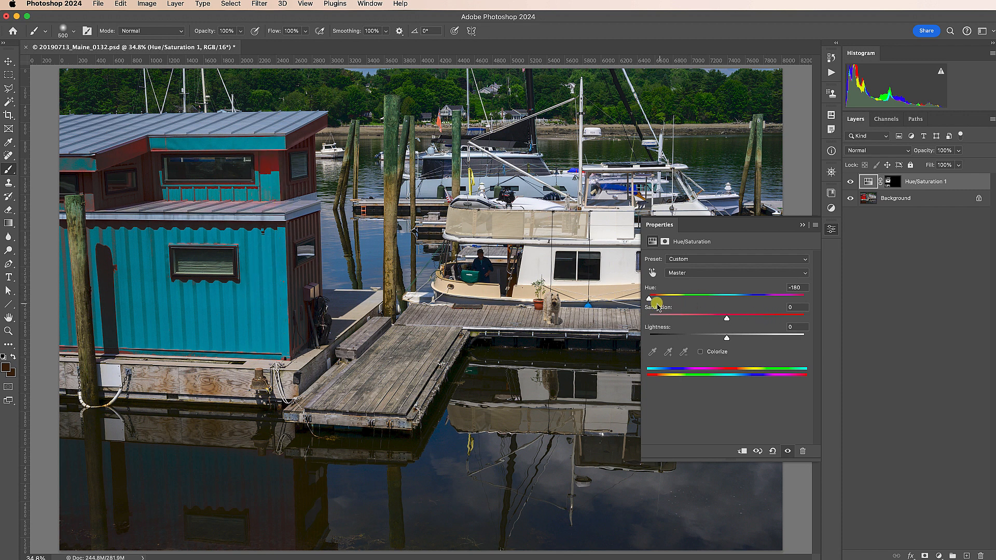
{"action": "left_click_drag", "start_coordinate": [654, 295], "coordinate": [690, 295]}
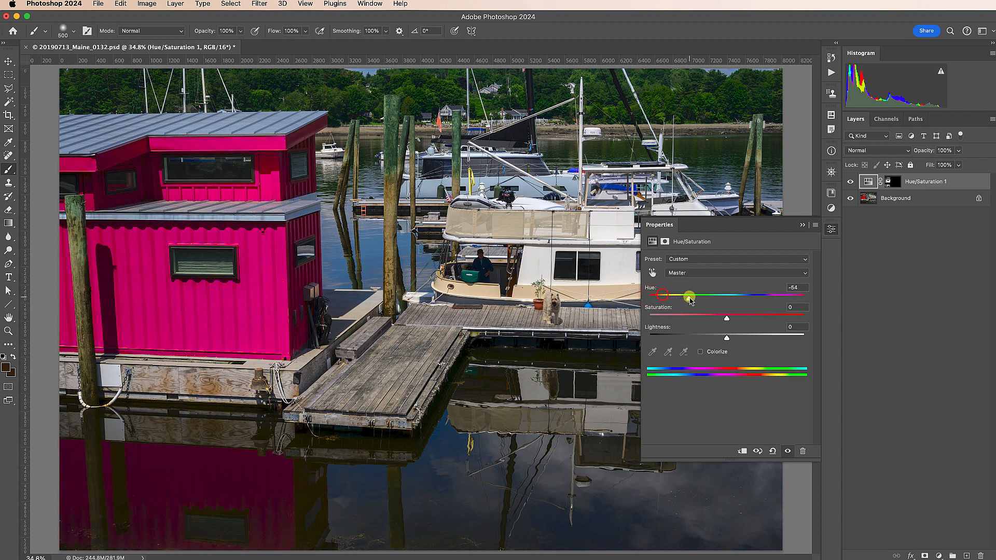
{"action": "left_click_drag", "start_coordinate": [690, 296], "coordinate": [698, 296]}
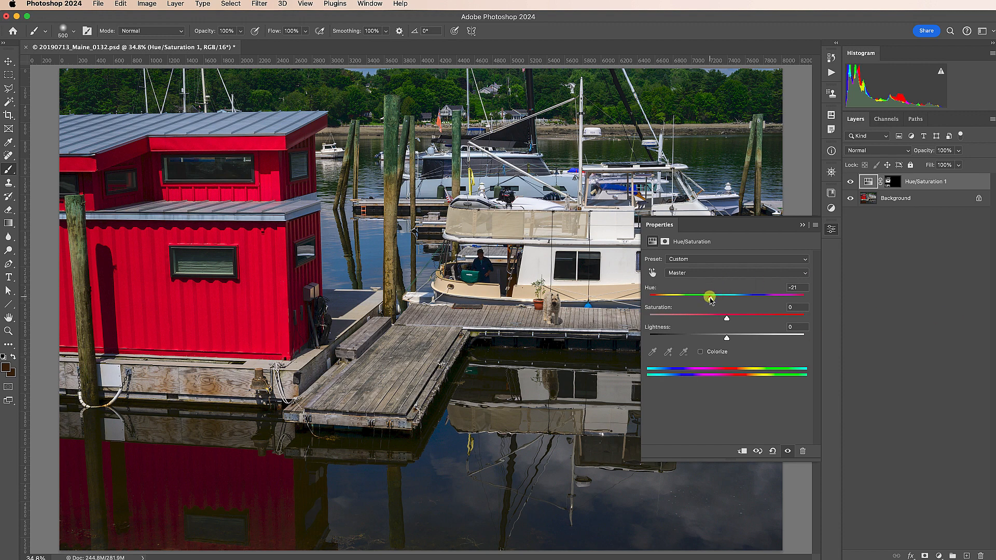
{"action": "left_click_drag", "start_coordinate": [710, 295], "coordinate": [762, 295]}
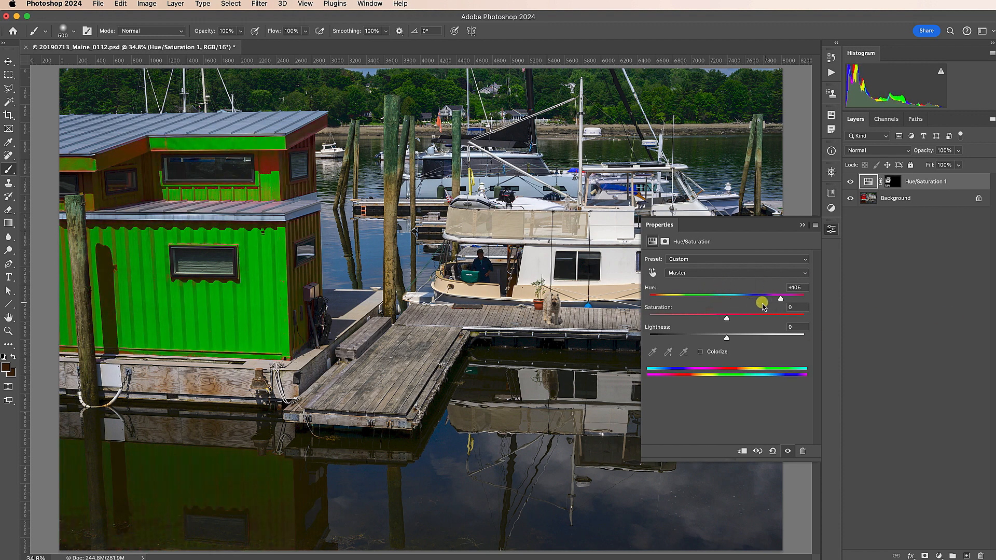
{"action": "left_click_drag", "start_coordinate": [762, 297], "coordinate": [648, 297]}
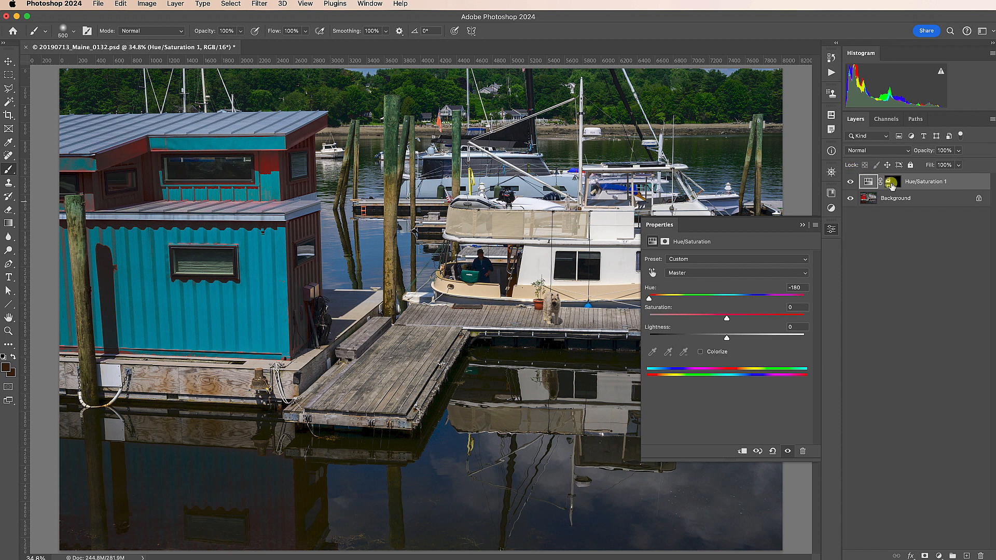
Delete the Hue/Saturation 1 layer with the Layers panel trash icon
{"action": "left_click", "coordinate": [893, 181]}
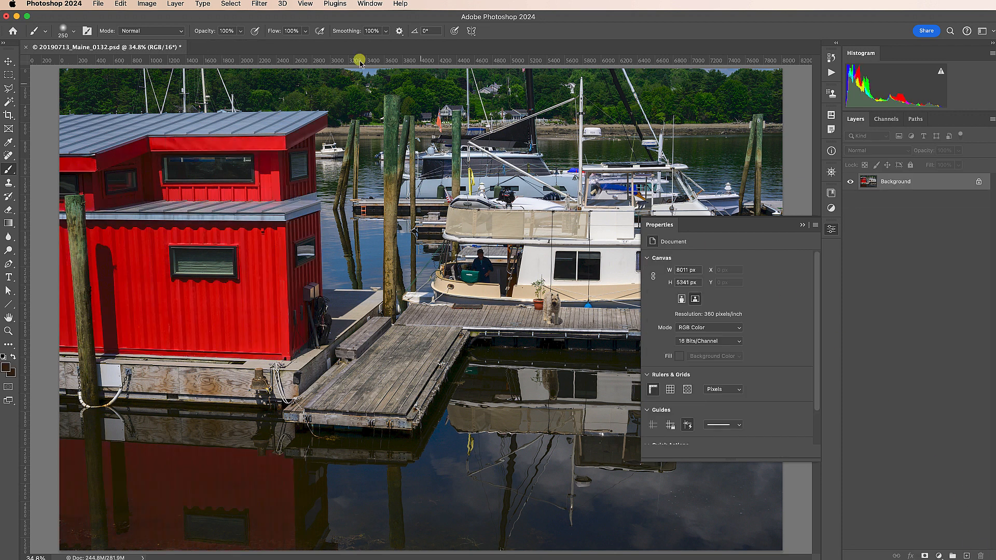
Reopen Select > Color Range and try the Reds preset
{"action": "left_click", "coordinate": [231, 3]}
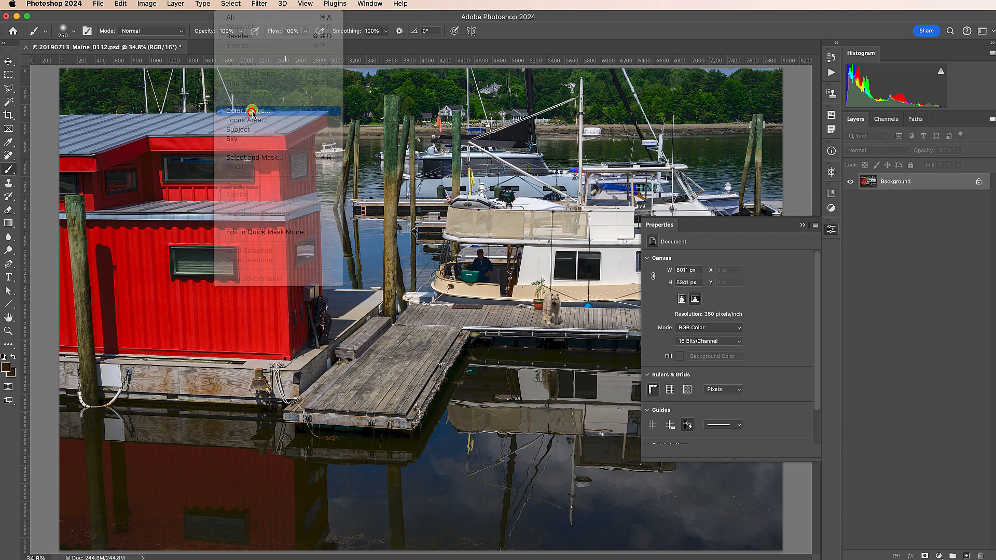
{"action": "left_click", "coordinate": [249, 111]}
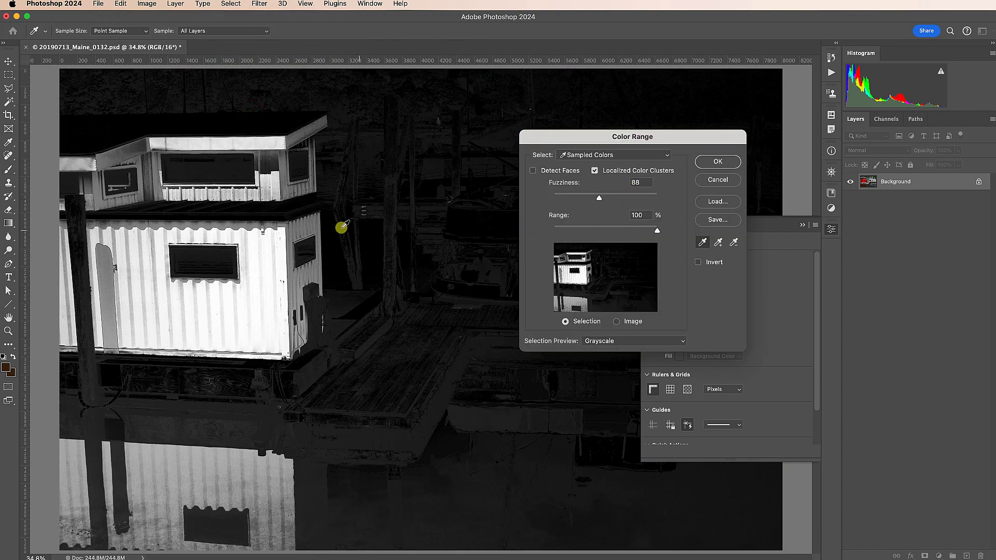
{"action": "mouse_move", "coordinate": [693, 238]}
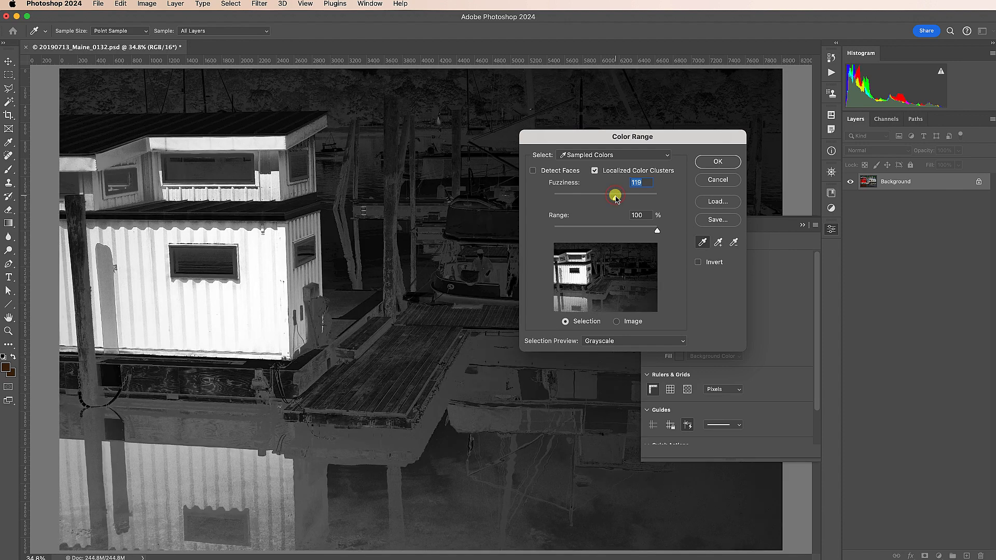
{"action": "left_click", "coordinate": [613, 155]}
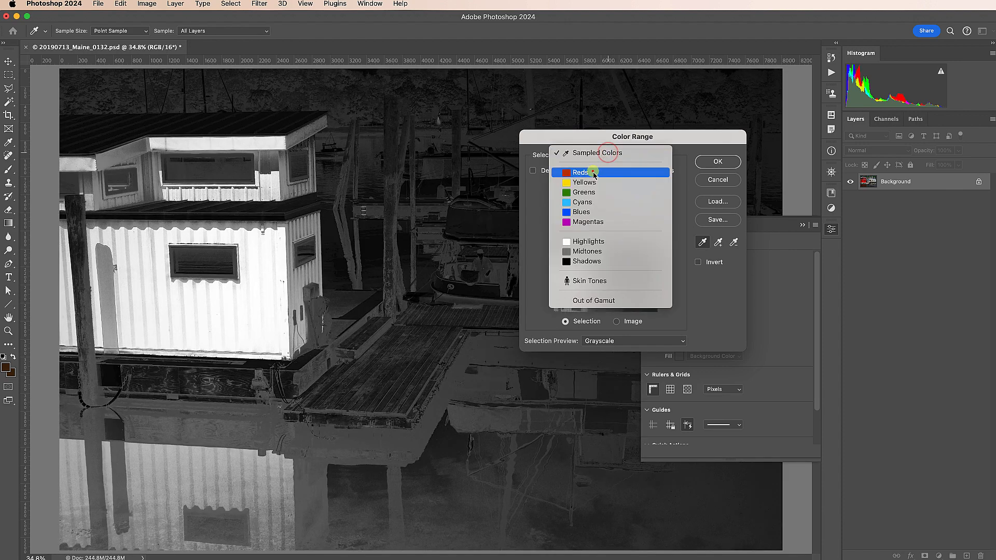
{"action": "left_click", "coordinate": [581, 172]}
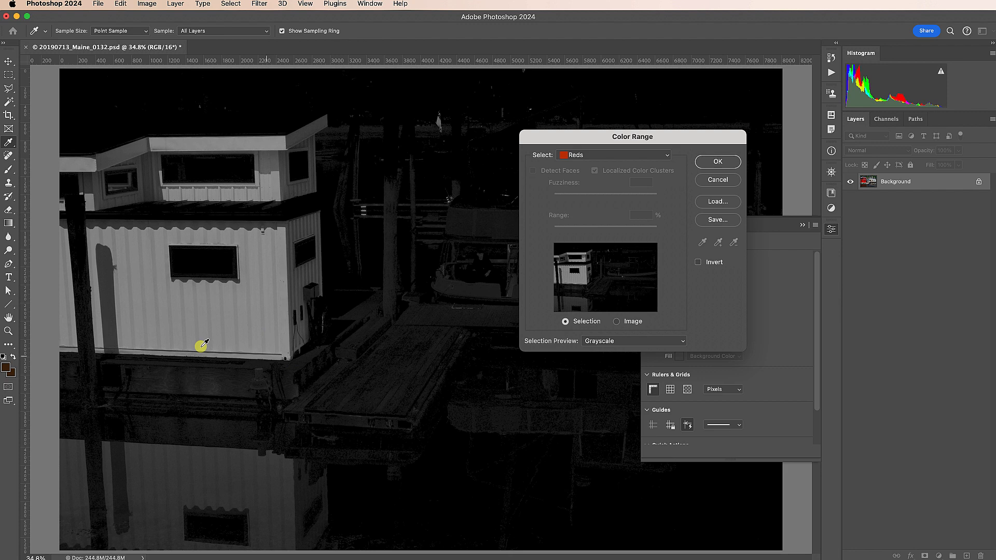
Sample the boathouse red with narrower Range and lower Fuzziness, then accept the selection
{"action": "left_click", "coordinate": [613, 155]}
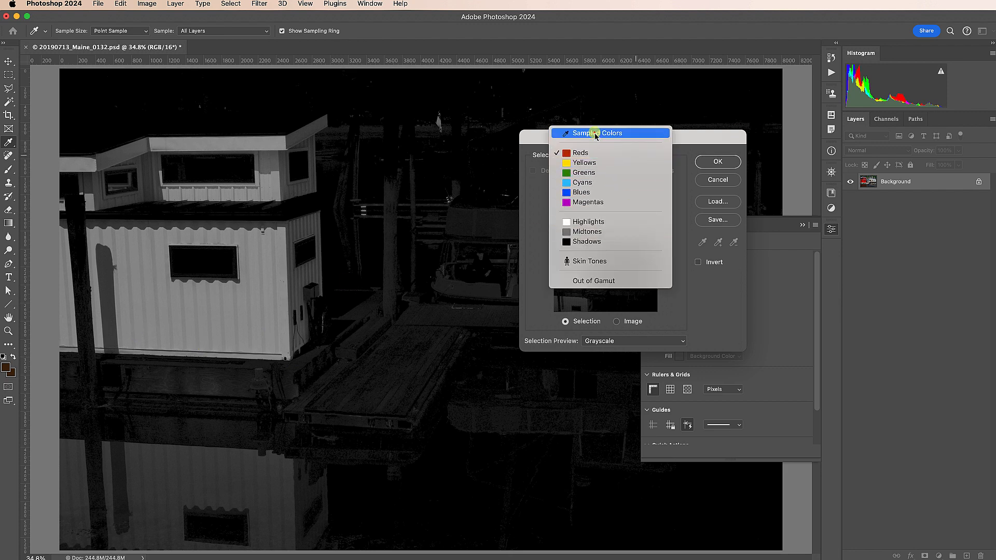
{"action": "left_click", "coordinate": [596, 132]}
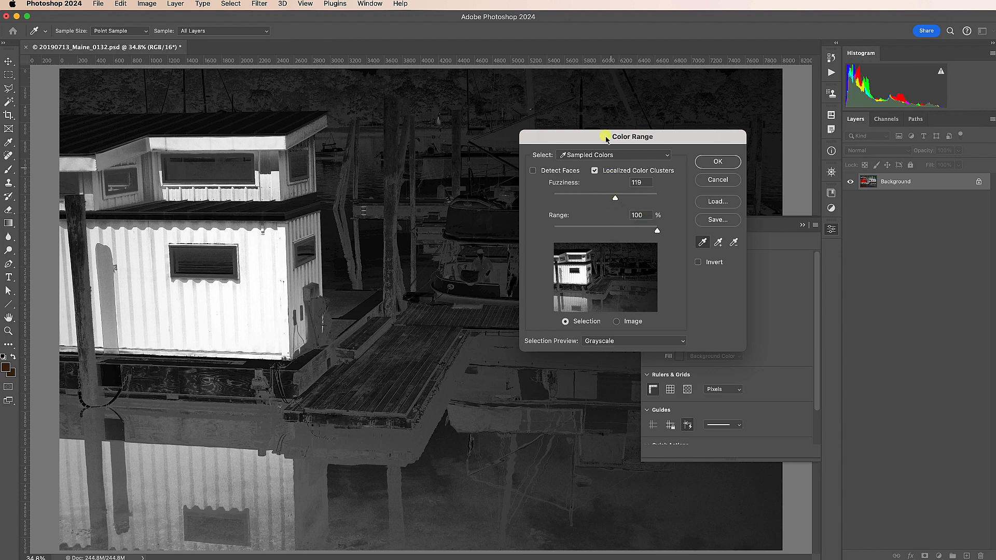
{"action": "left_click_drag", "start_coordinate": [657, 230], "coordinate": [614, 231]}
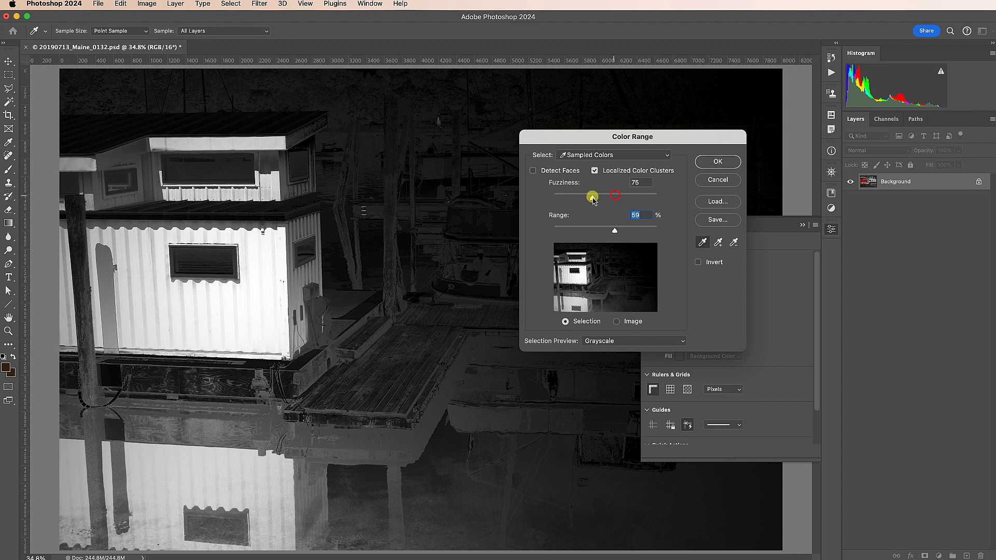
{"action": "left_click_drag", "start_coordinate": [592, 196], "coordinate": [596, 197]}
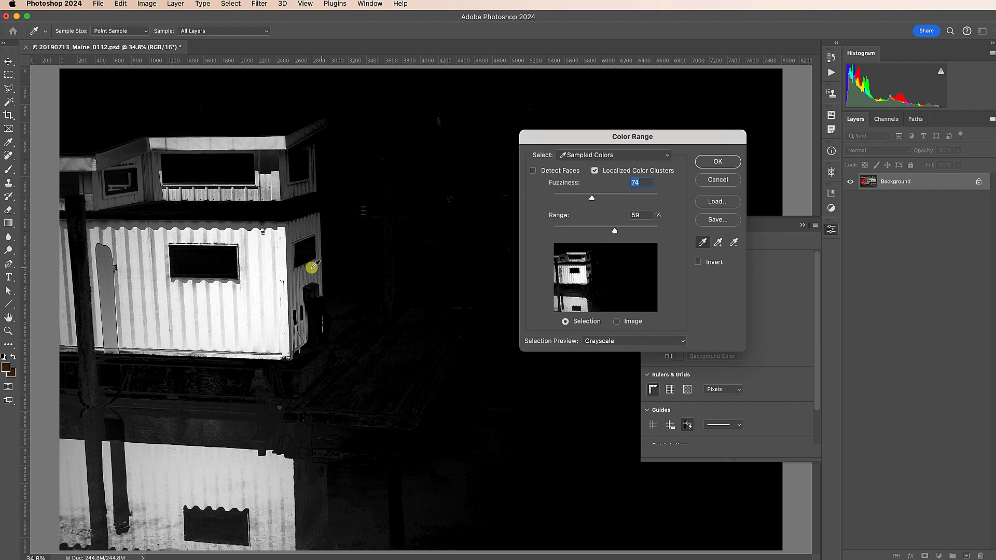
{"action": "left_click", "coordinate": [719, 243]}
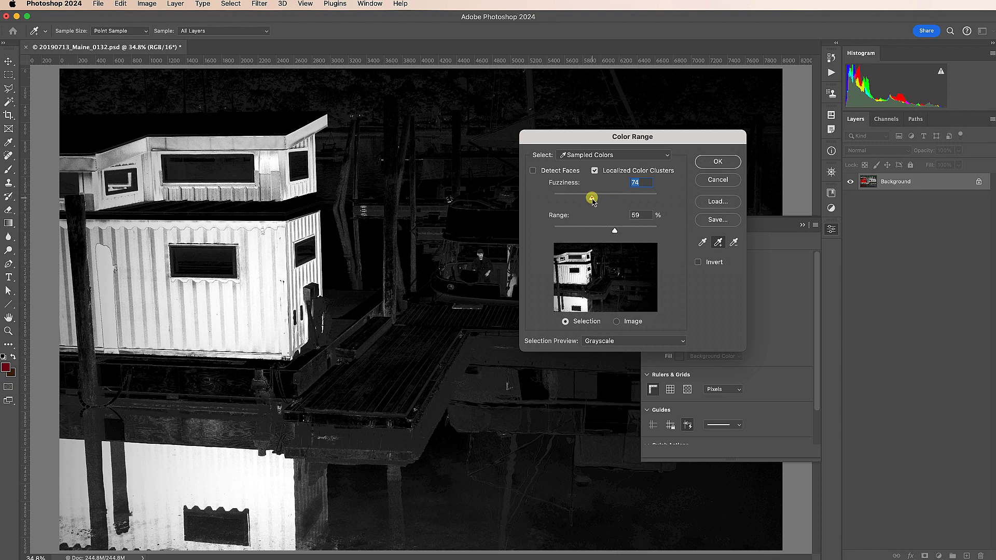
{"action": "left_click_drag", "start_coordinate": [592, 198], "coordinate": [582, 198]}
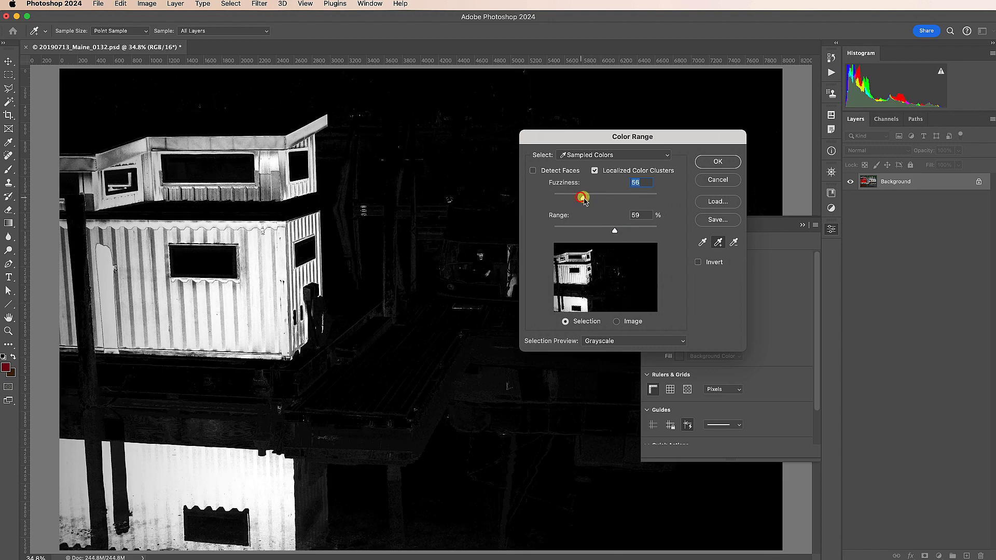
{"action": "left_click", "coordinate": [718, 162]}
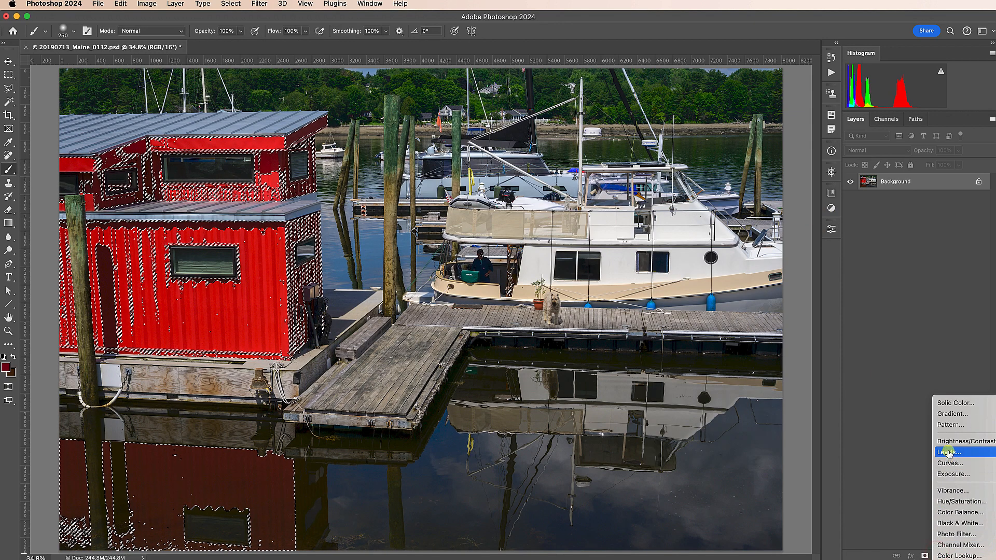
Add a Hue/Saturation layer, set Hue to about -36, then view its mask alone
{"action": "left_click", "coordinate": [966, 501]}
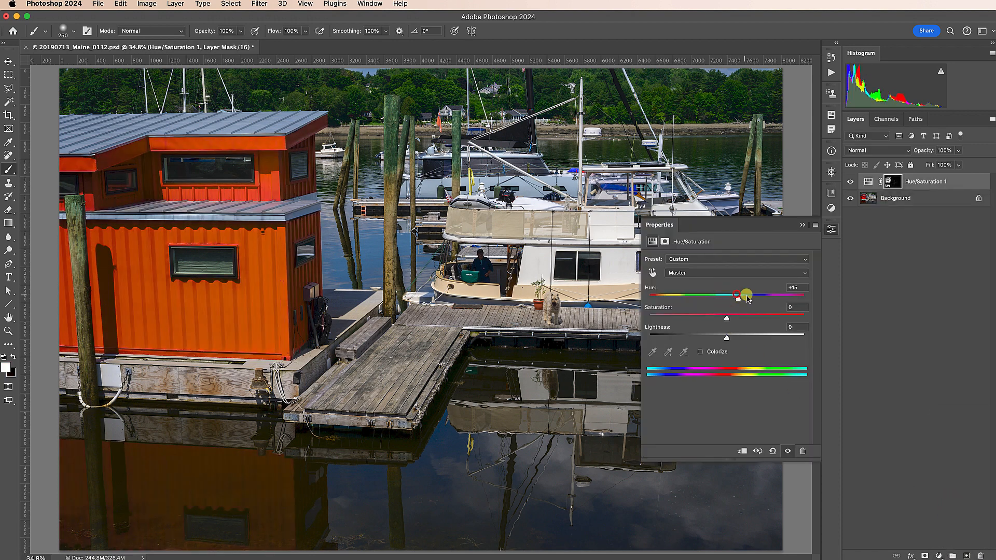
{"action": "left_click_drag", "start_coordinate": [736, 295], "coordinate": [752, 295]}
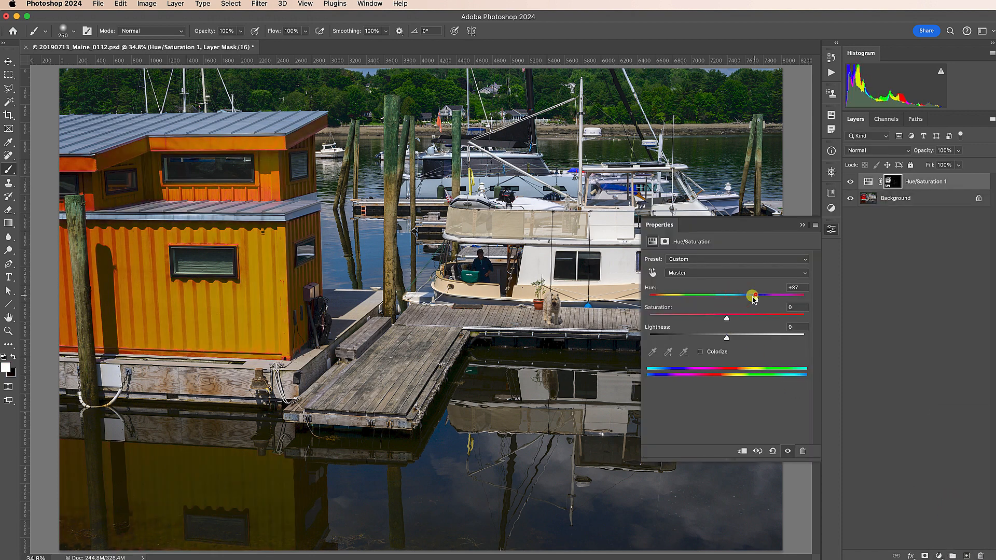
{"action": "left_click_drag", "start_coordinate": [753, 295], "coordinate": [707, 295]}
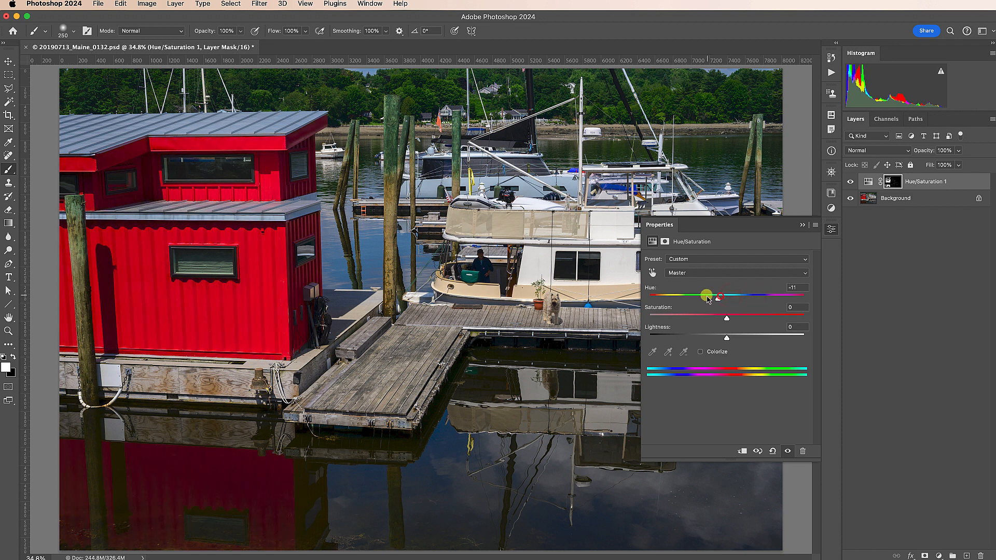
{"action": "left_click_drag", "start_coordinate": [708, 295], "coordinate": [699, 295]}
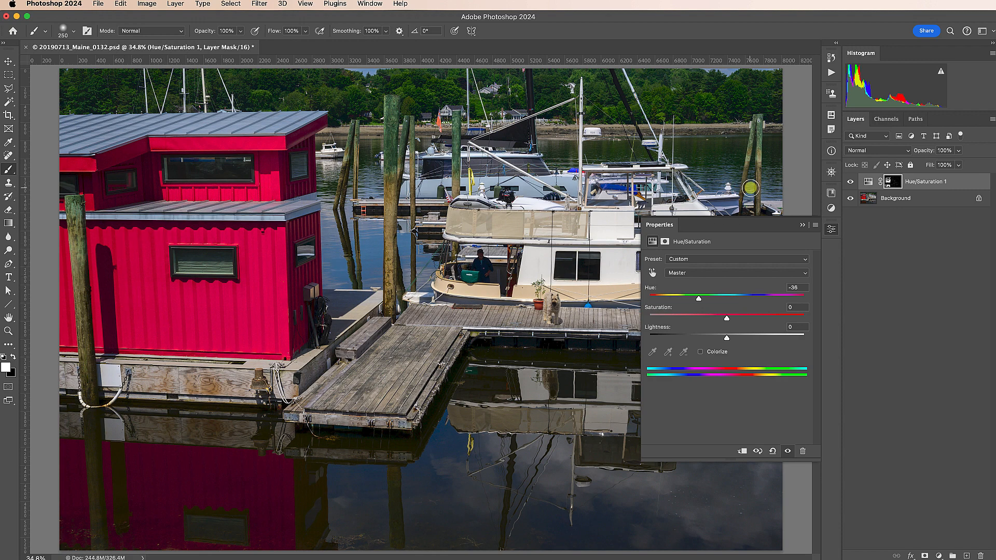
{"action": "left_click", "coordinate": [893, 181]}
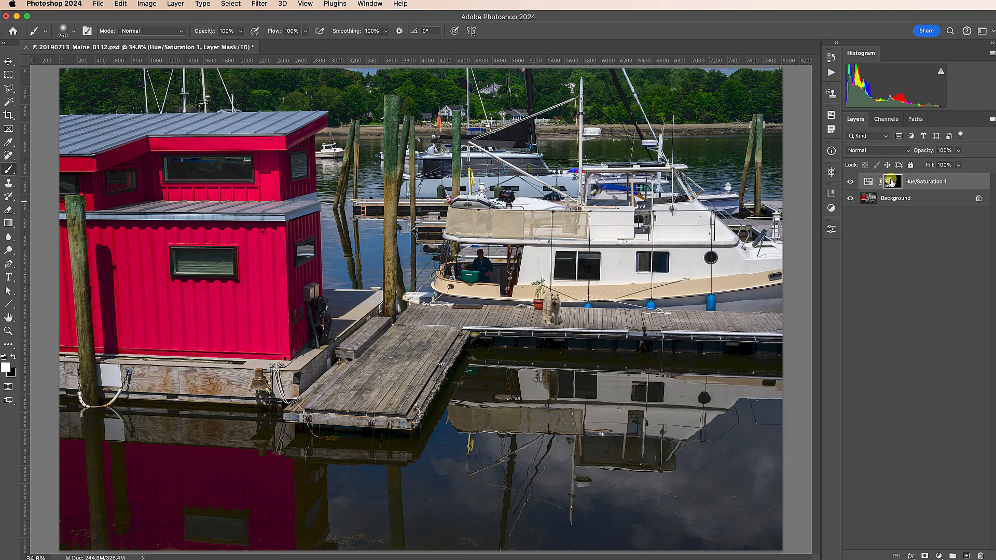
{"action": "left_click", "coordinate": [892, 181]}
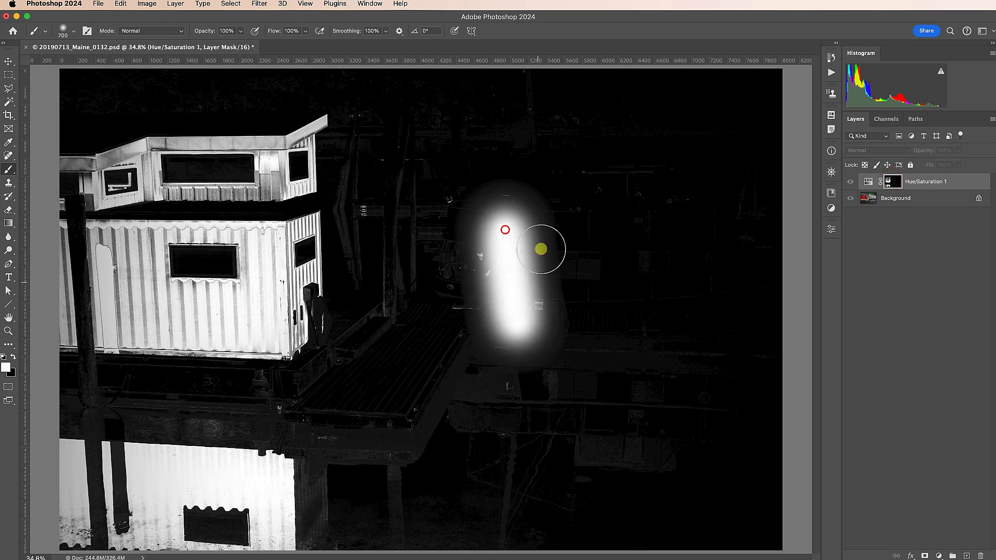
{"action": "left_click_drag", "start_coordinate": [540, 248], "coordinate": [517, 353]}
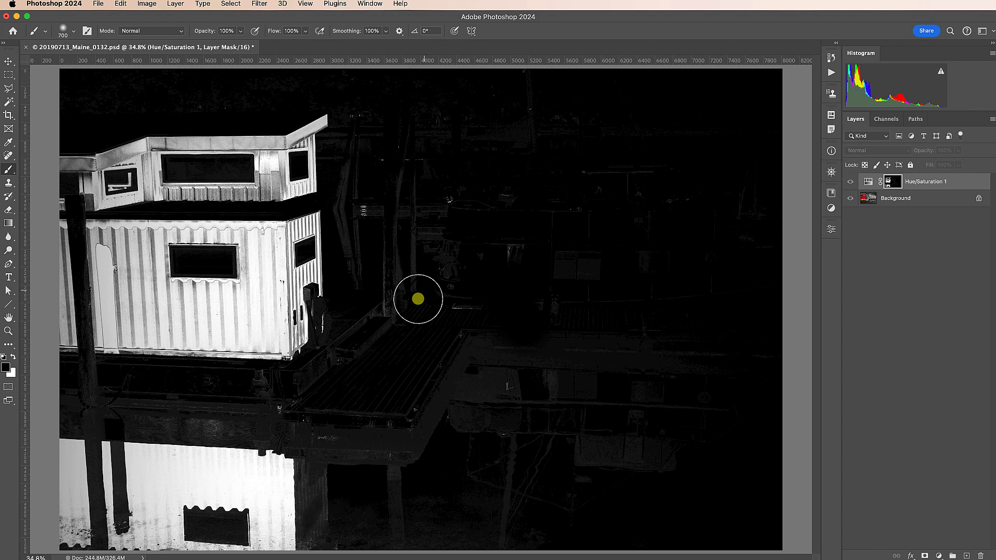
{"action": "left_click_drag", "start_coordinate": [417, 300], "coordinate": [505, 436]}
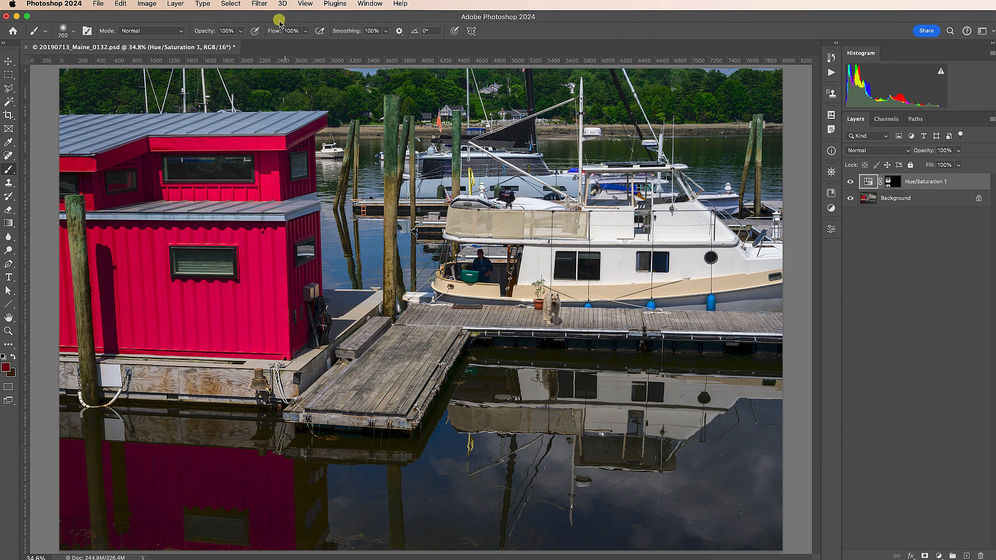
Open Color Range on Highlights with range 246 and fuzziness 8
{"action": "left_click", "coordinate": [231, 4]}
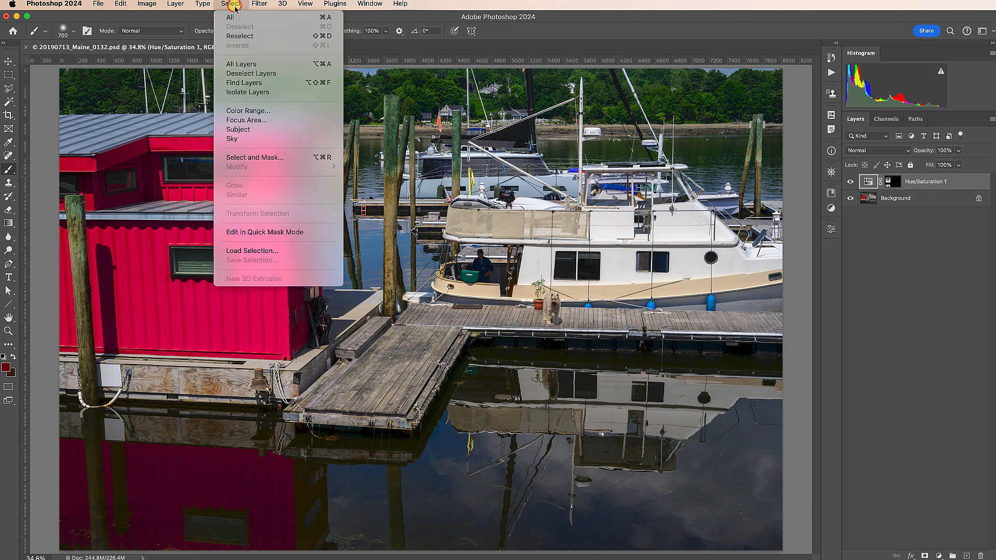
{"action": "left_click", "coordinate": [248, 111]}
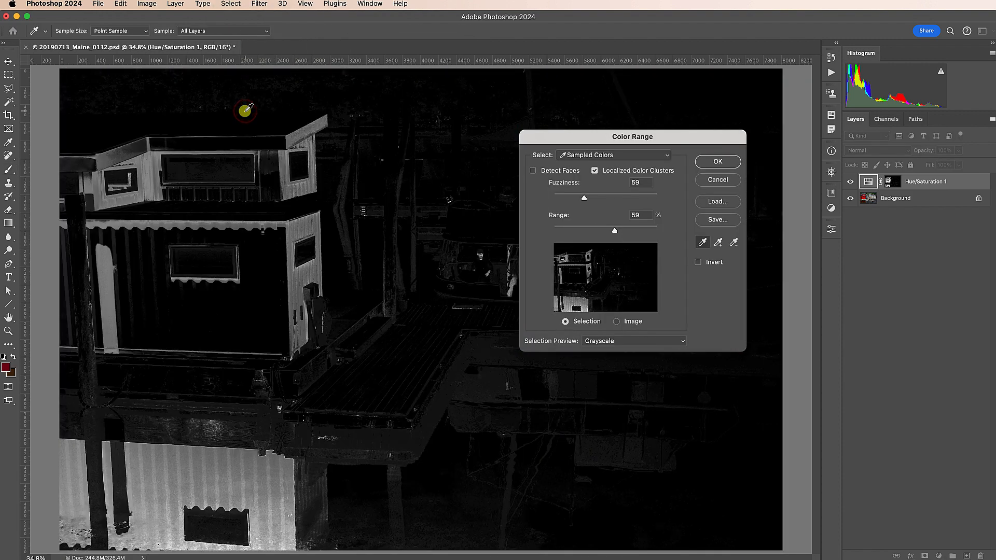
{"action": "left_click", "coordinate": [613, 154]}
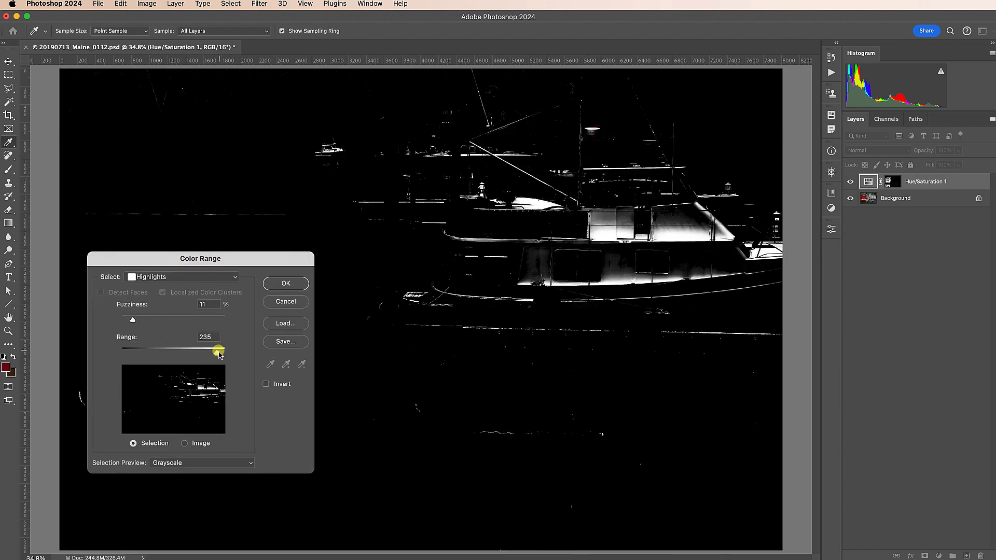
{"action": "left_click_drag", "start_coordinate": [219, 352], "coordinate": [224, 351]}
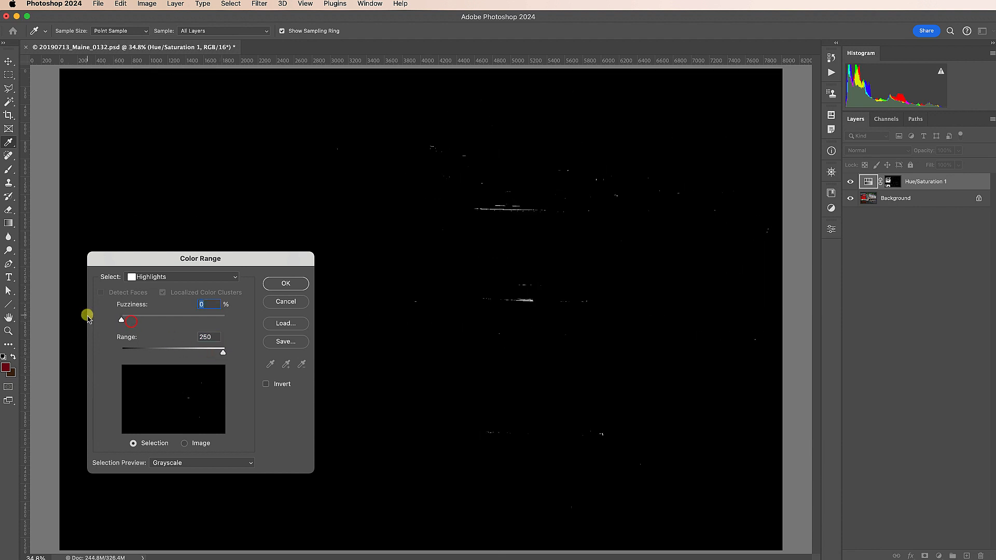
{"action": "left_click_drag", "start_coordinate": [223, 351], "coordinate": [214, 353]}
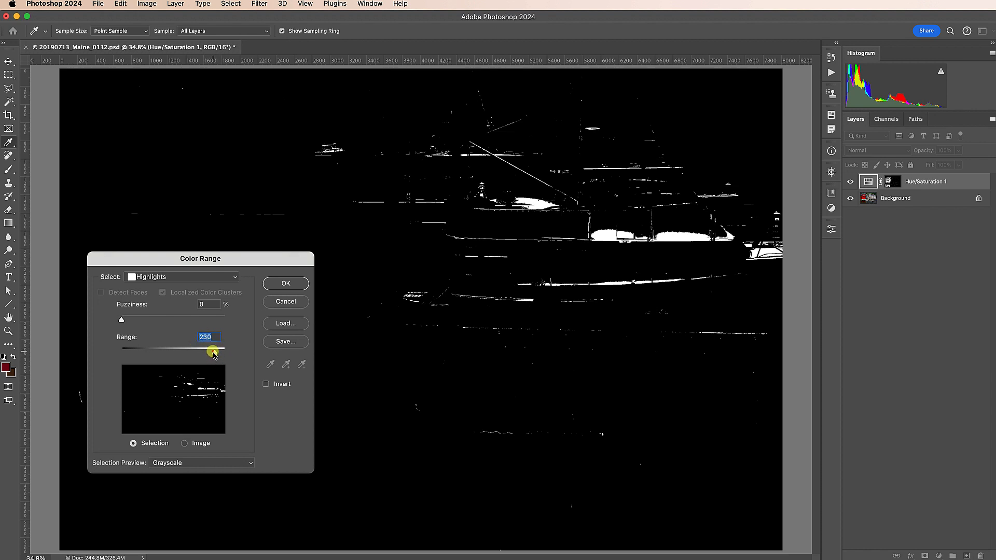
{"action": "left_click_drag", "start_coordinate": [213, 351], "coordinate": [221, 352]}
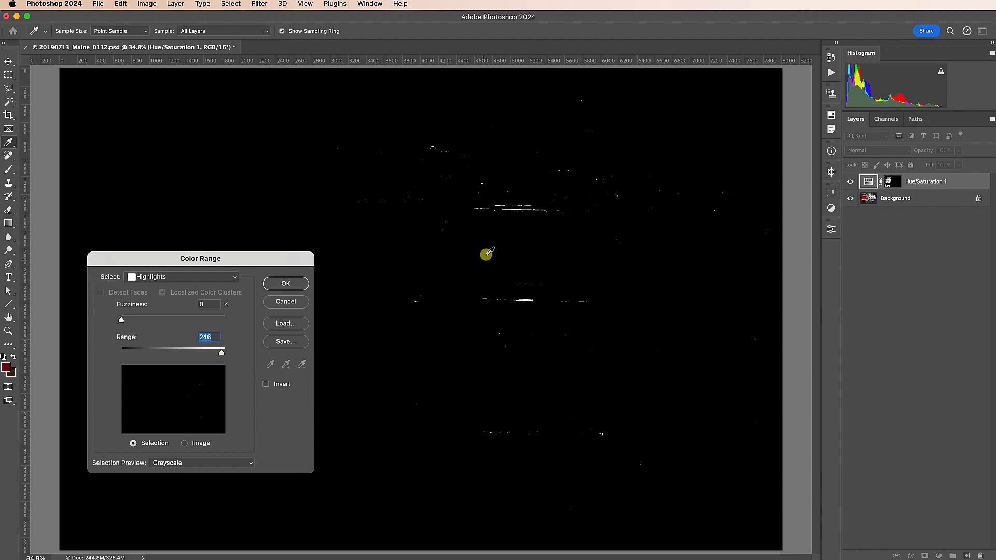
{"action": "left_click_drag", "start_coordinate": [121, 320], "coordinate": [126, 320]}
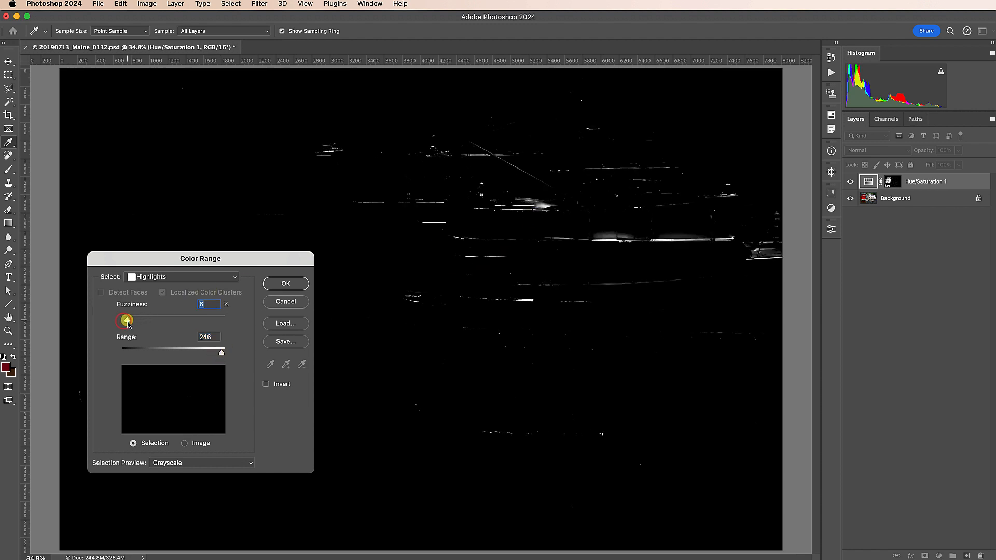
{"action": "left_click_drag", "start_coordinate": [126, 319], "coordinate": [190, 319]}
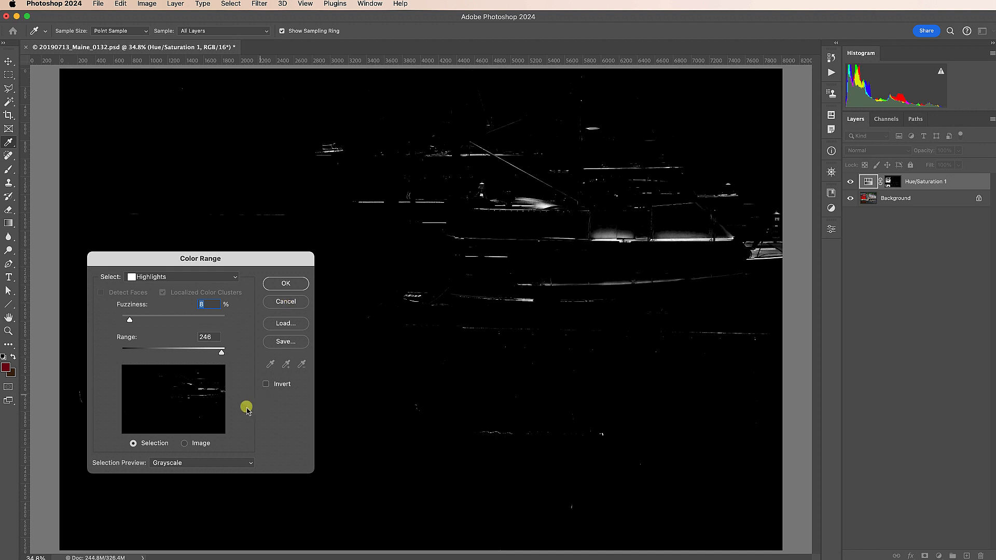
Try a White Matte selection preview, then switch to Black Matte
{"action": "left_click", "coordinate": [201, 463]}
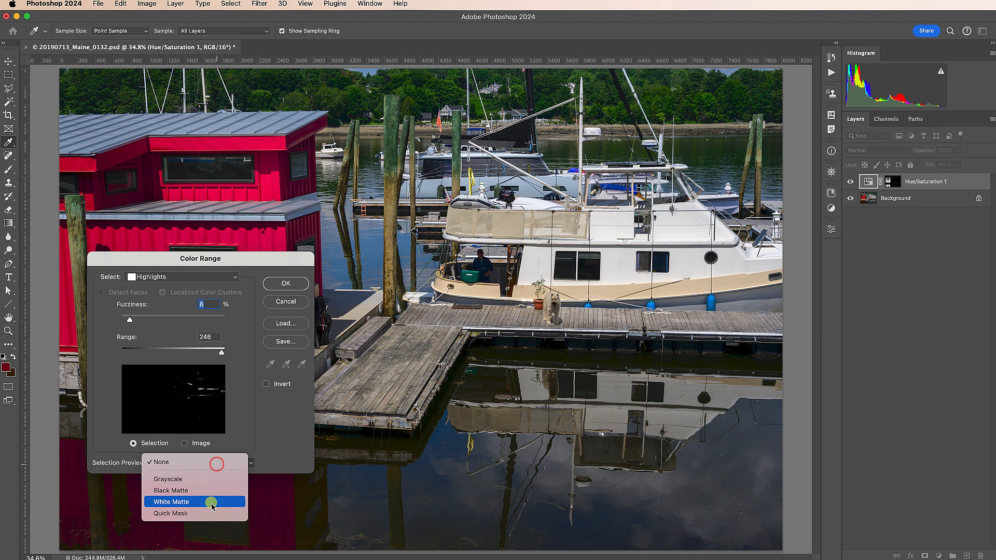
{"action": "left_click", "coordinate": [170, 502]}
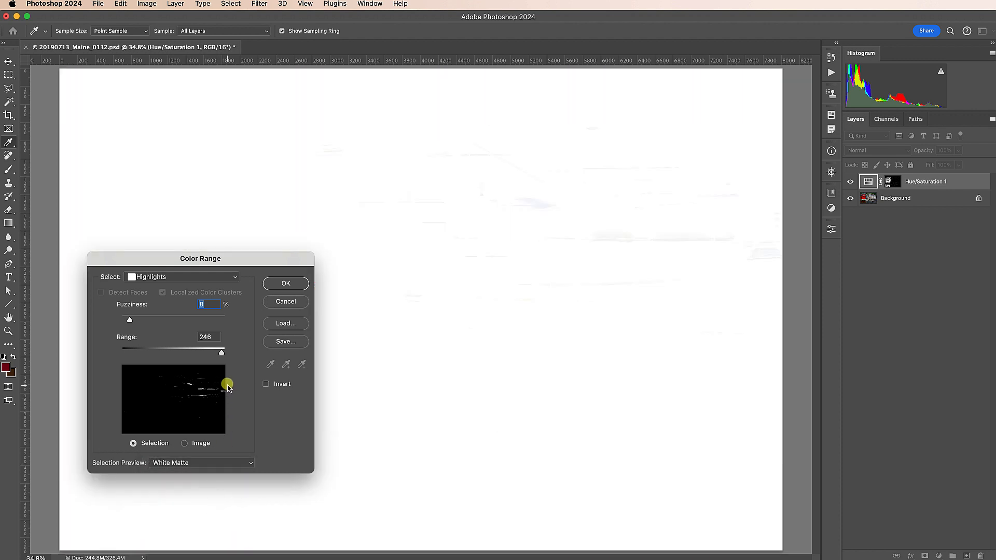
{"action": "left_click", "coordinate": [200, 463]}
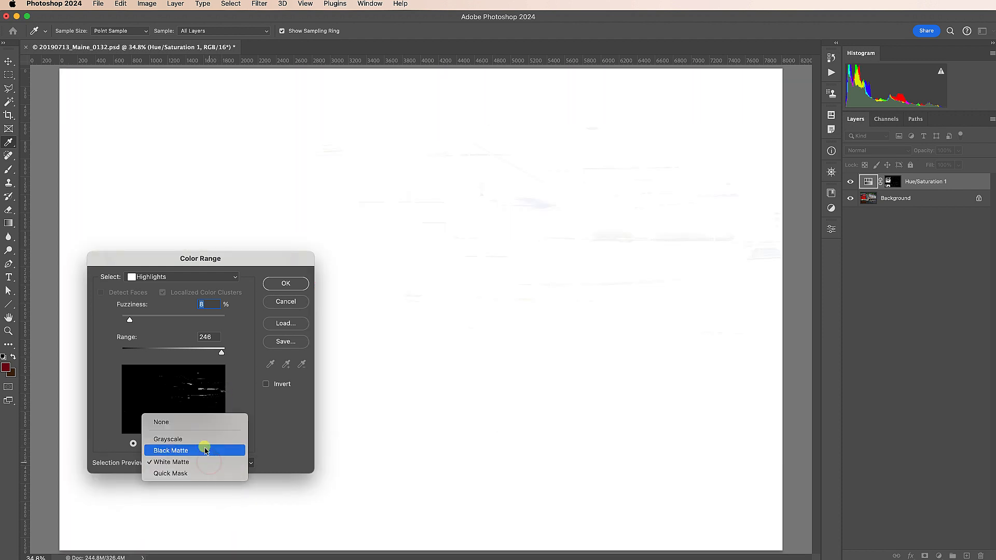
{"action": "left_click", "coordinate": [170, 451]}
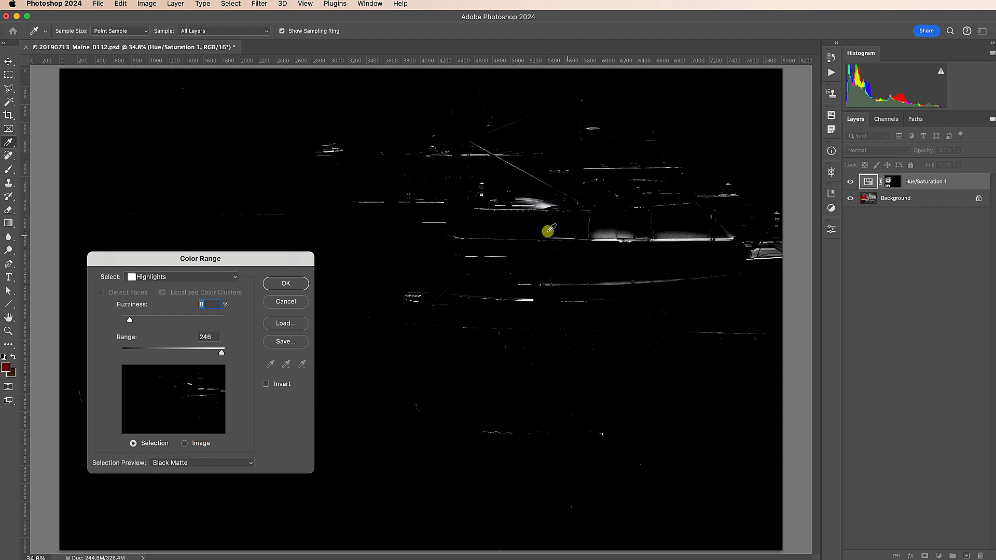